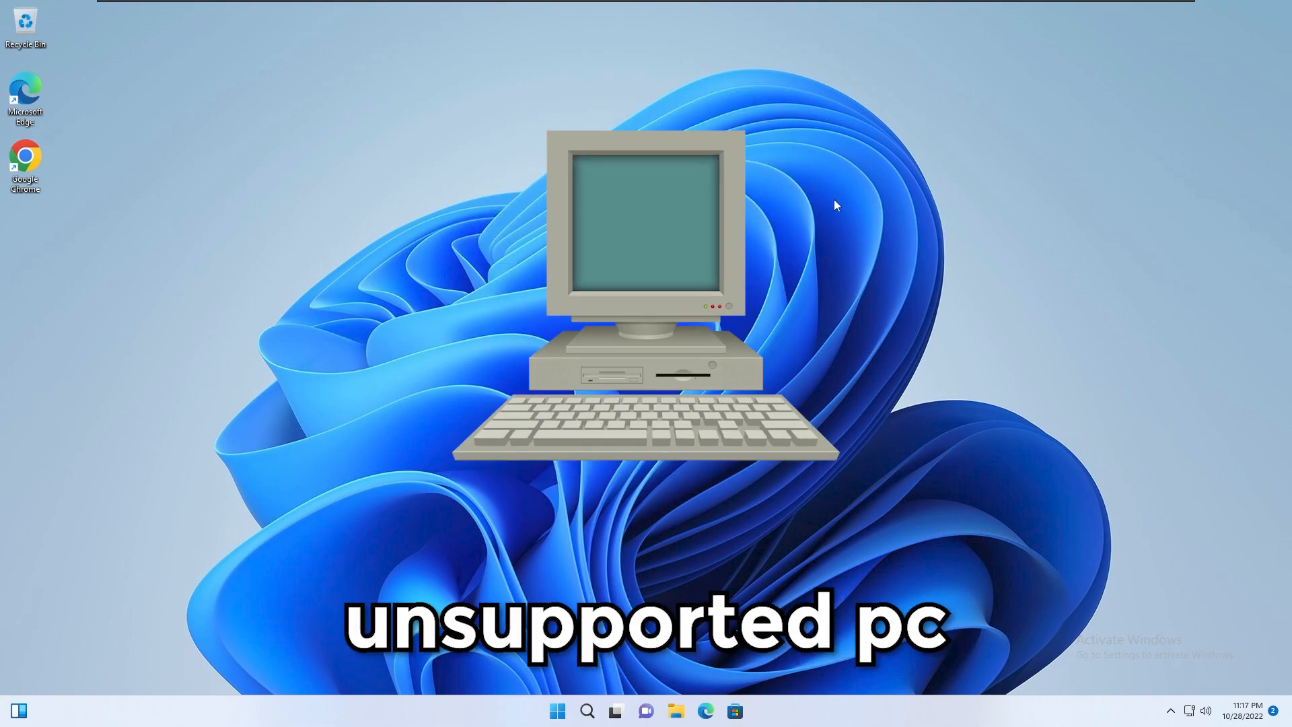
Step: Open Google Chrome from the taskbar to search Google for 'windows 11'
{"action": "left_click", "coordinate": [557, 710]}
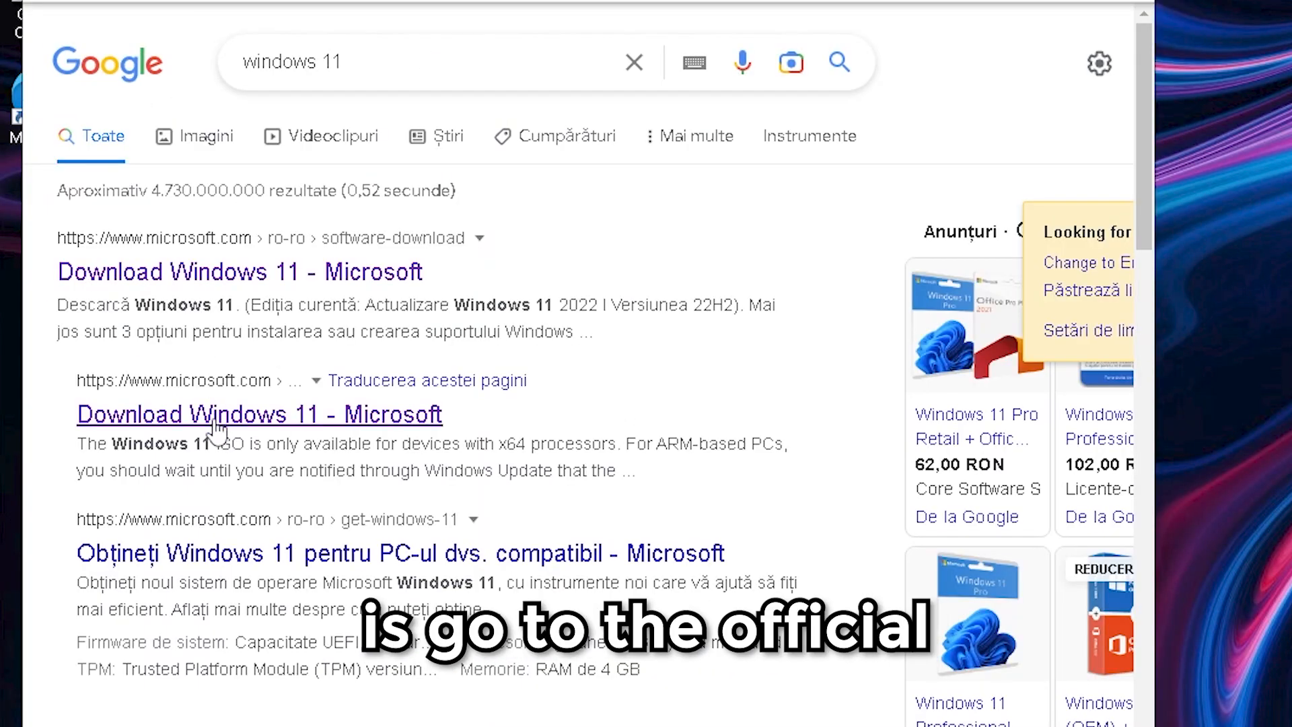
Step: Open Microsoft's Download Windows 11 page and review its download options
{"action": "left_click", "coordinate": [249, 414]}
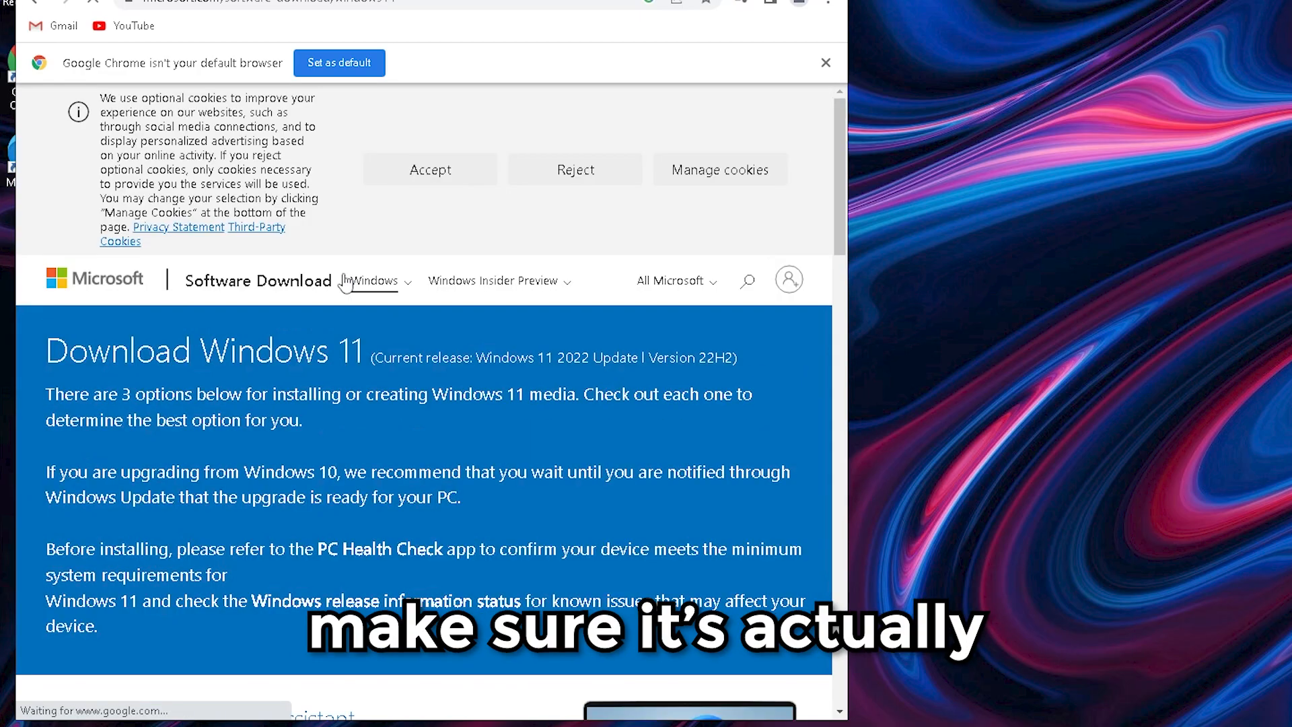
{"action": "scroll", "scroll_direction": "down", "scroll_amount": 3}
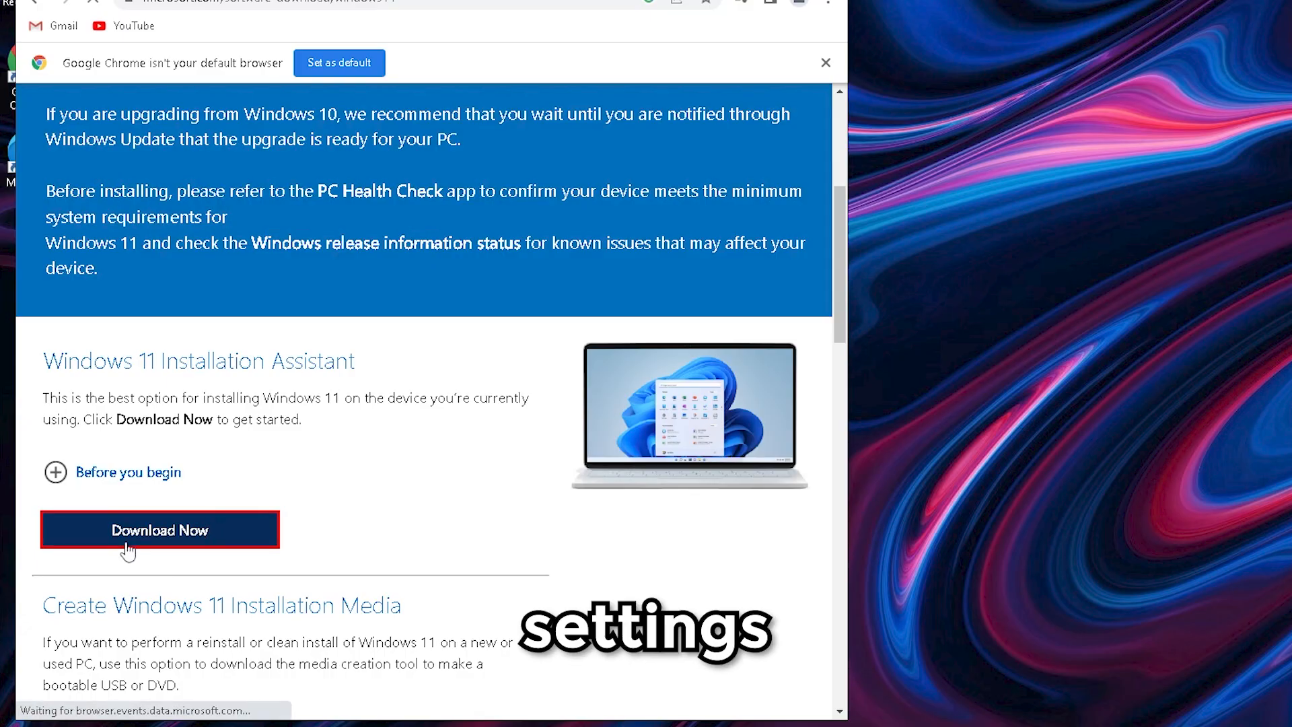
{"action": "left_click", "coordinate": [158, 529]}
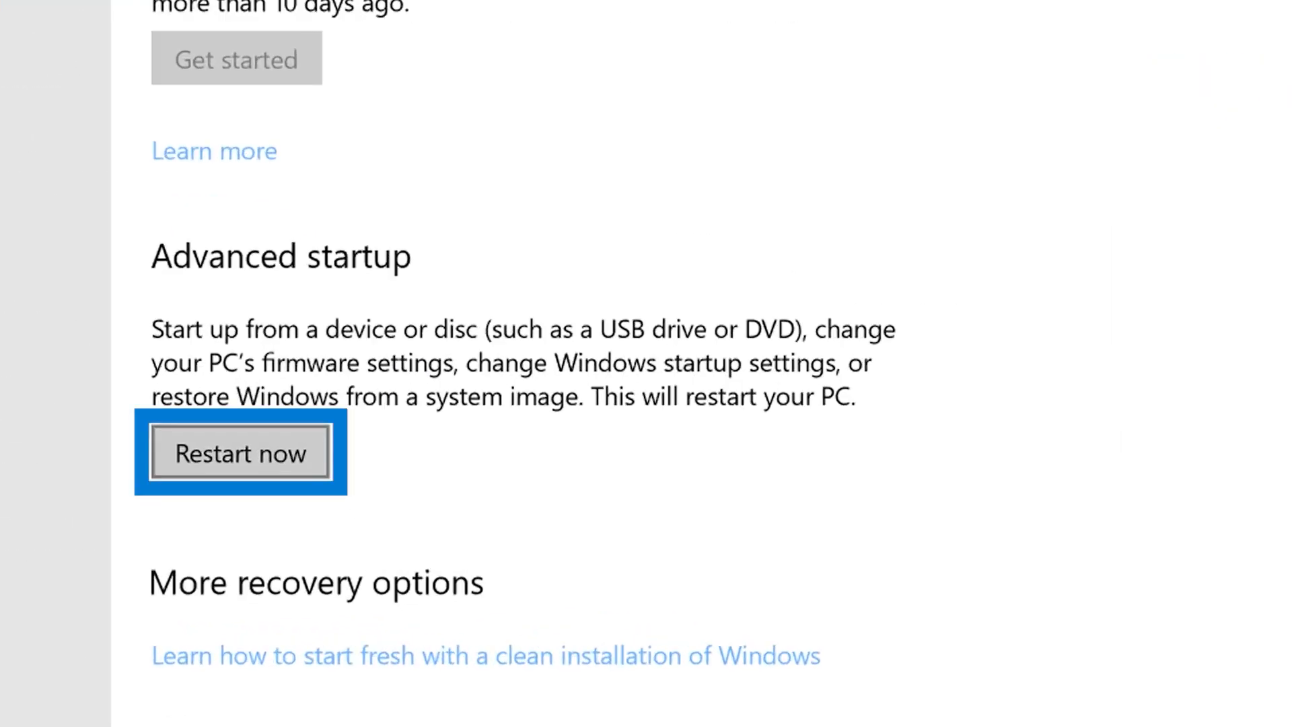
Step: Restart through Advanced startup into UEFI Firmware Settings and enter the Lenovo Setup Utility
{"action": "left_click", "coordinate": [240, 452]}
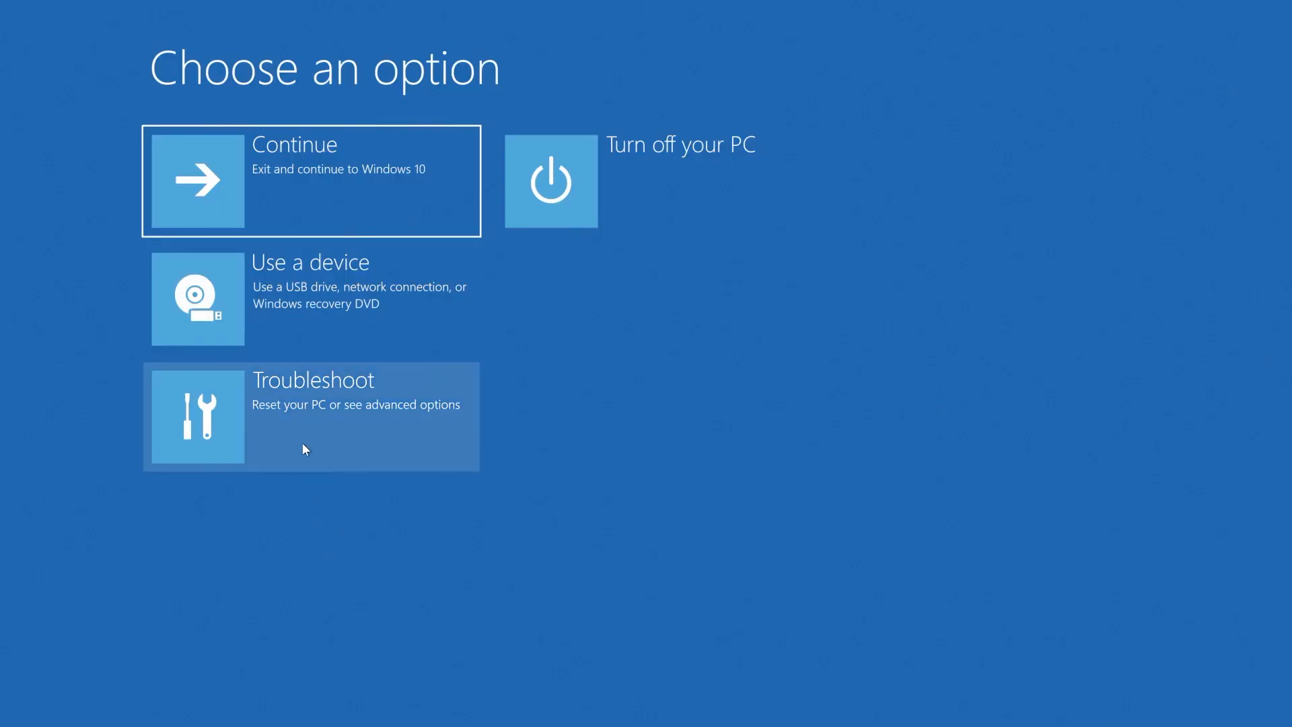
{"action": "left_click", "coordinate": [312, 416]}
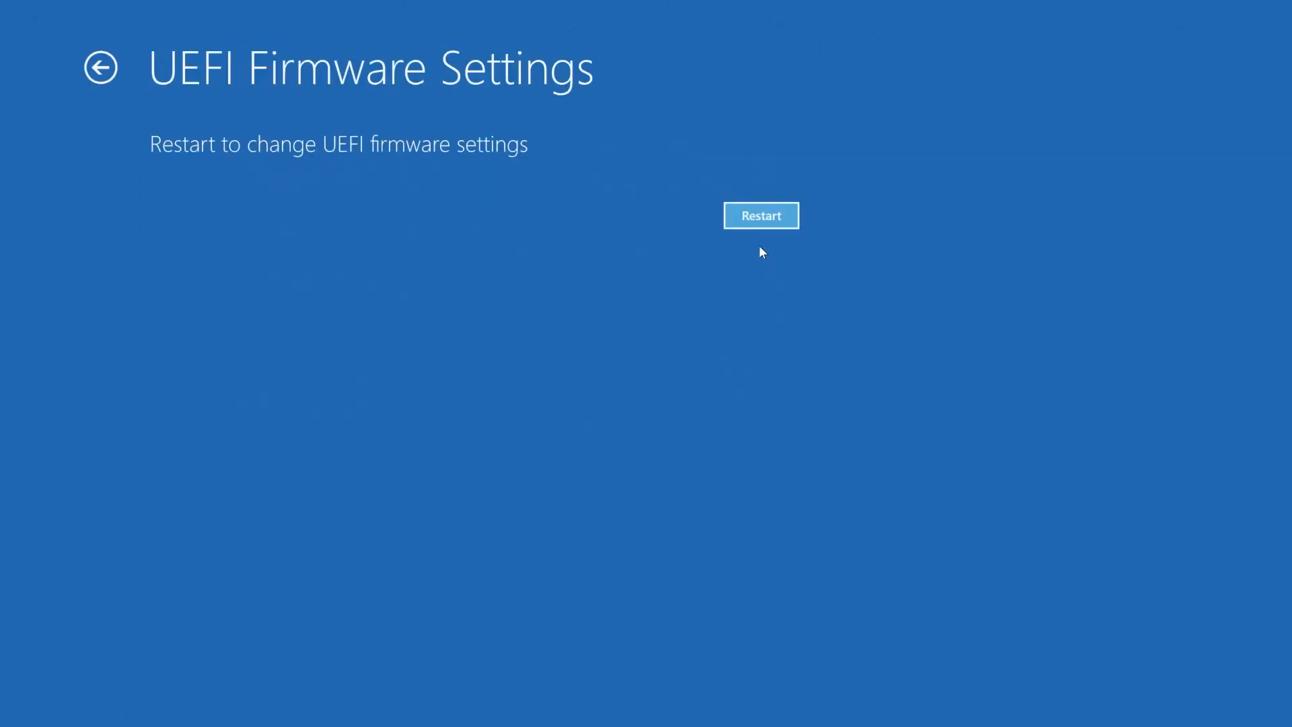
{"action": "left_click", "coordinate": [760, 216]}
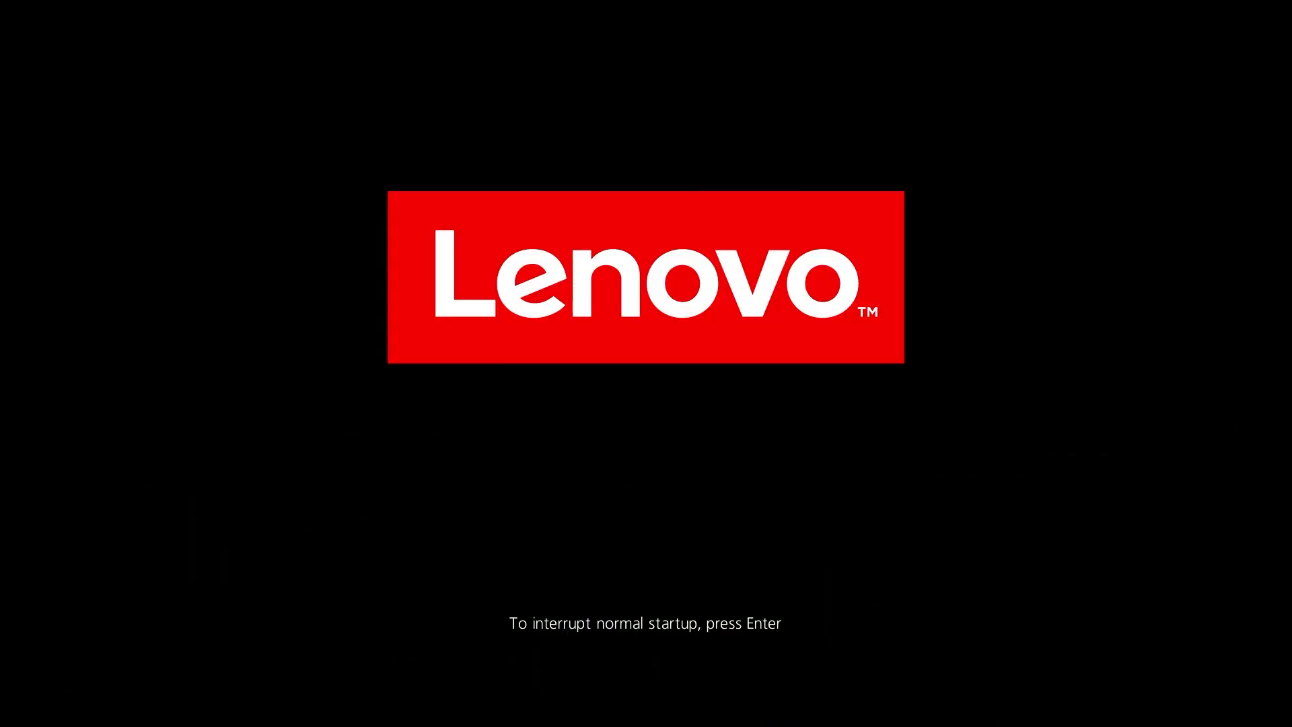
{"action": "key", "text": "Enter"}
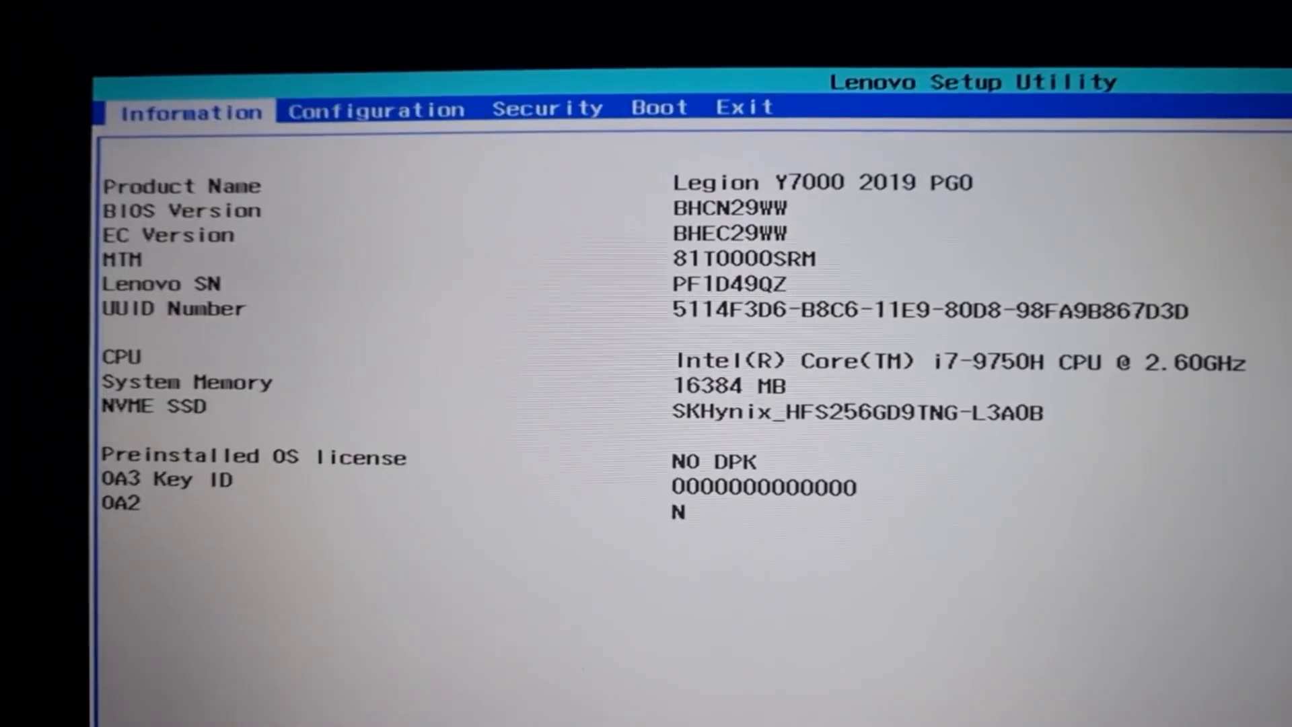
{"action": "left_click", "coordinate": [546, 108]}
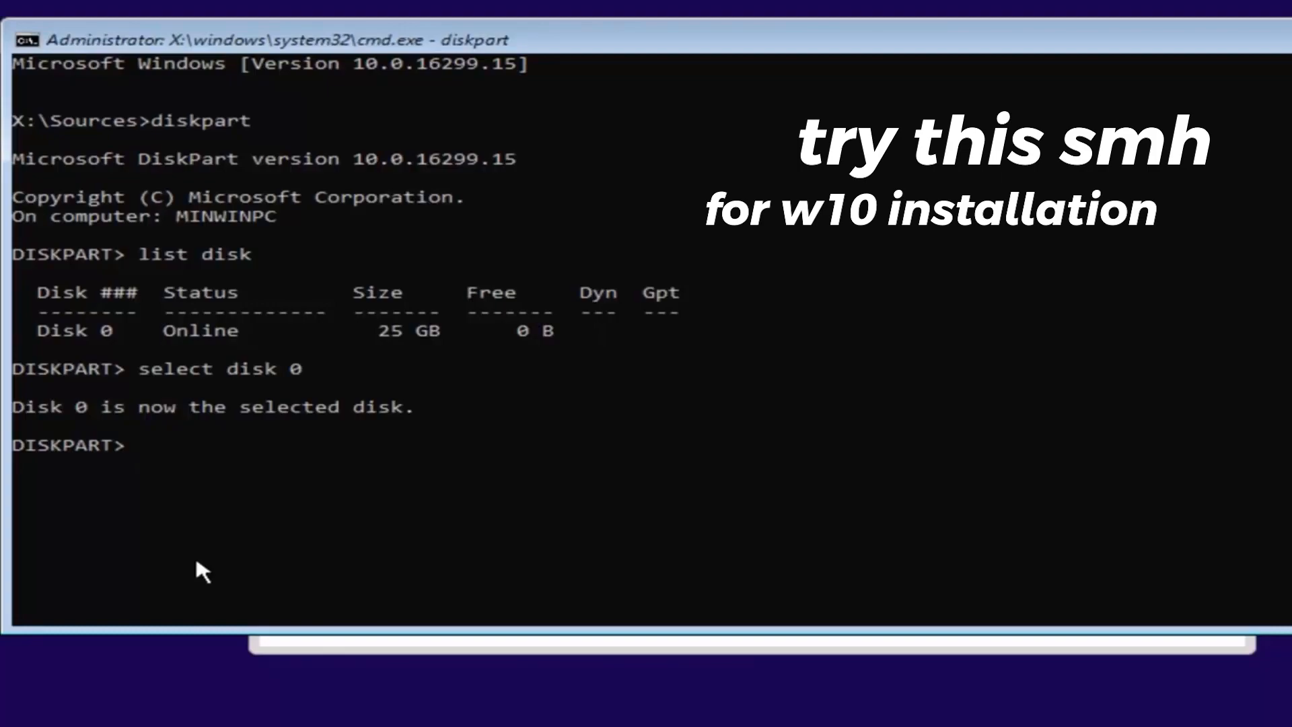
Step: Run diskpart 'clean' to wipe disk 0
{"action": "type", "text": "clean"}
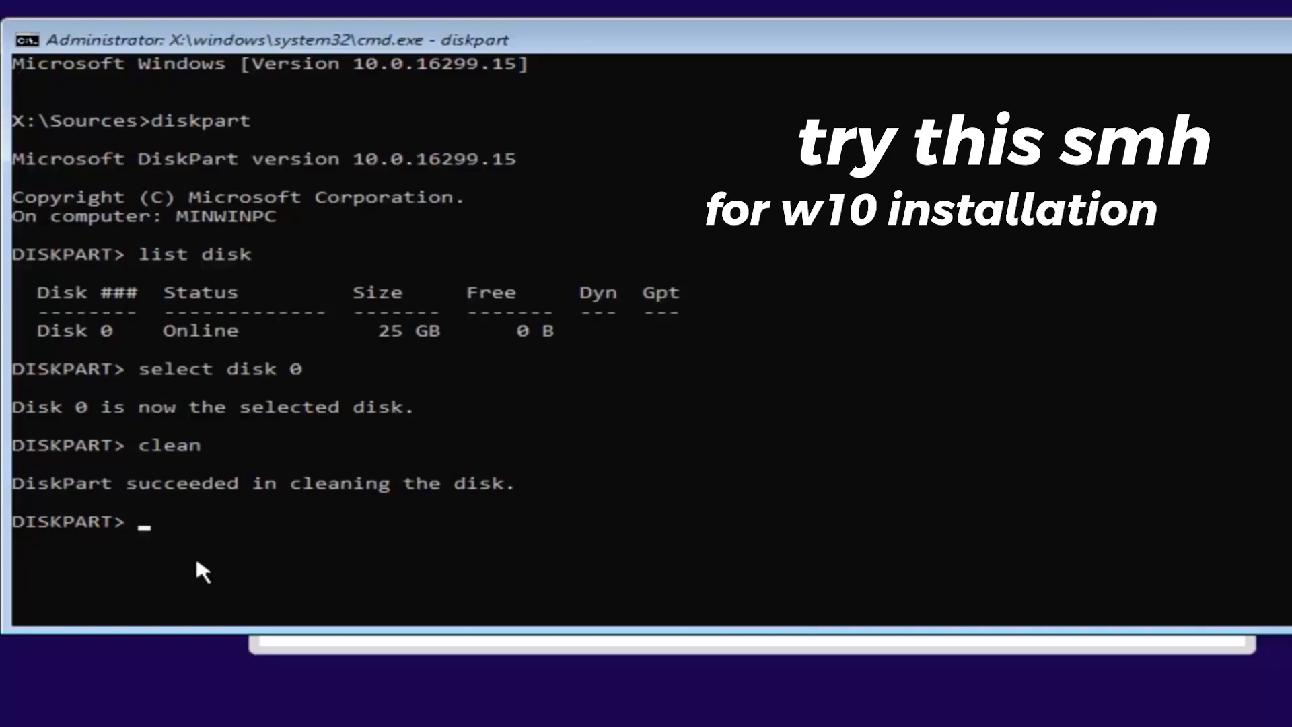
{"action": "type", "text": "co"}
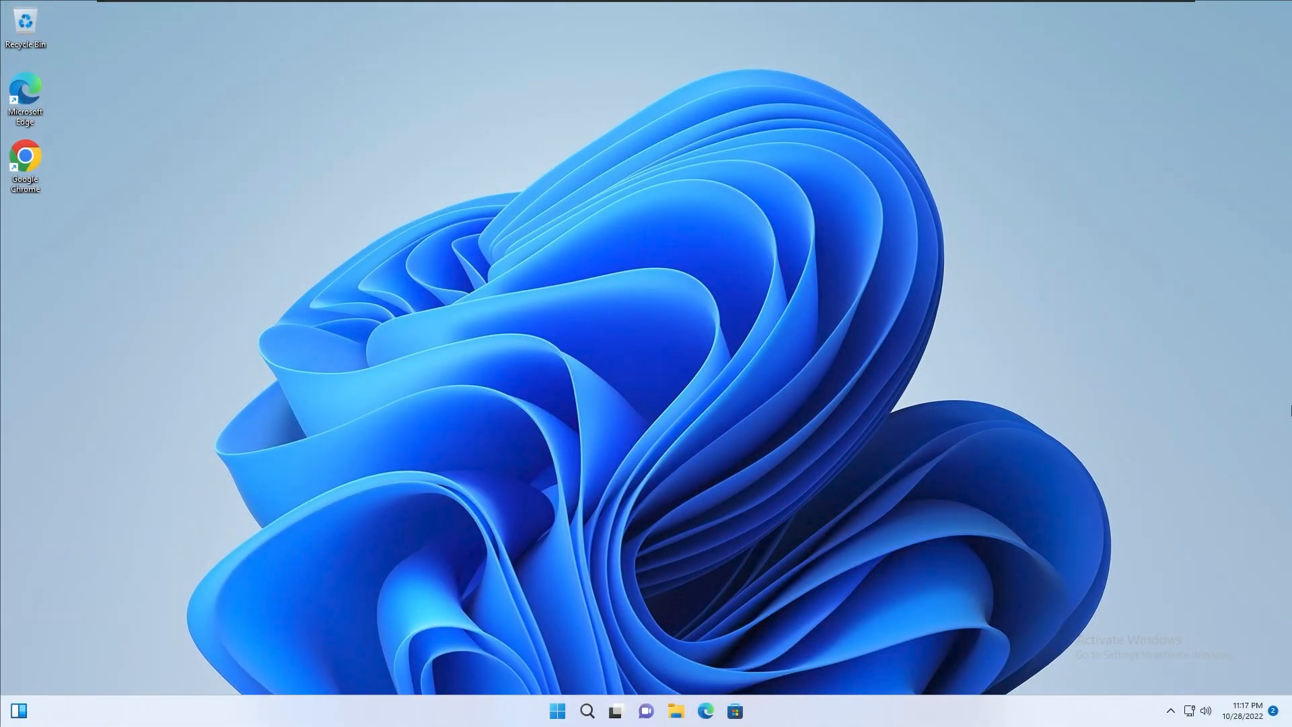
{"action": "mouse_move", "coordinate": [1040, 250]}
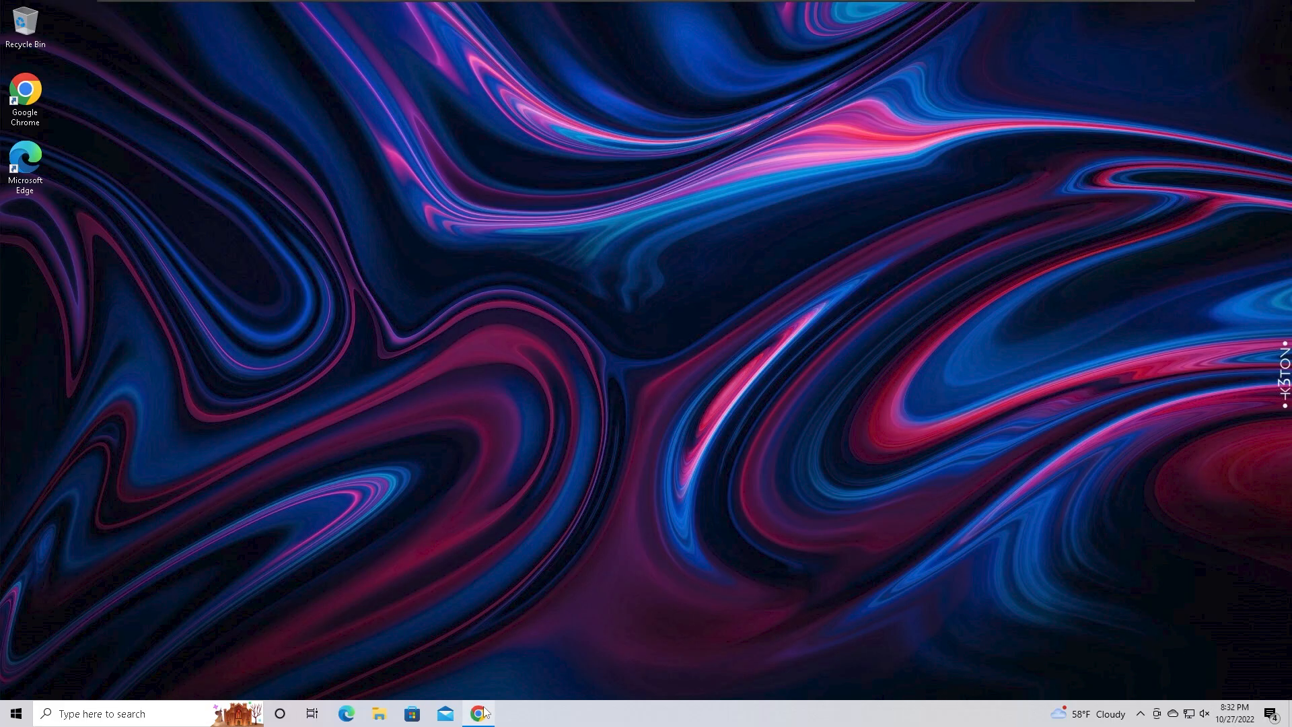
Step: Download the Media Creation Tool from Microsoft's page and run mediacreationtool
{"action": "left_click", "coordinate": [477, 713]}
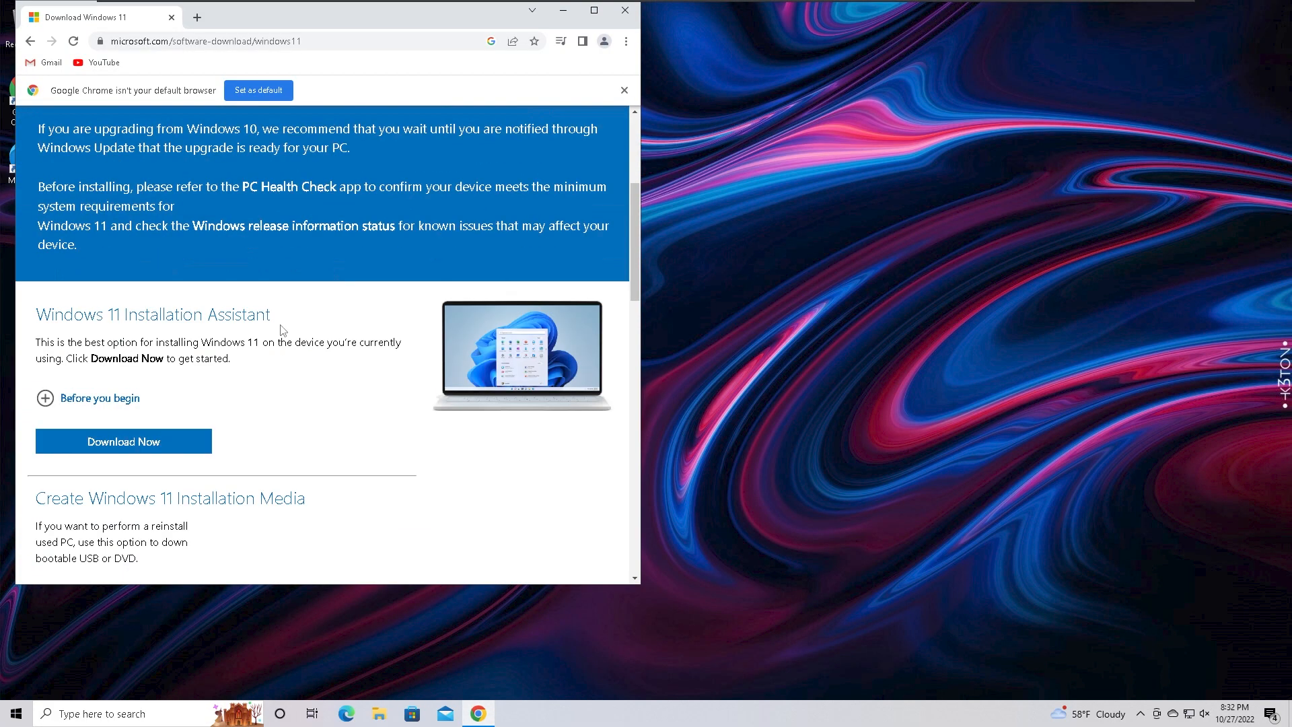
{"action": "scroll", "scroll_direction": "down", "scroll_amount": 3}
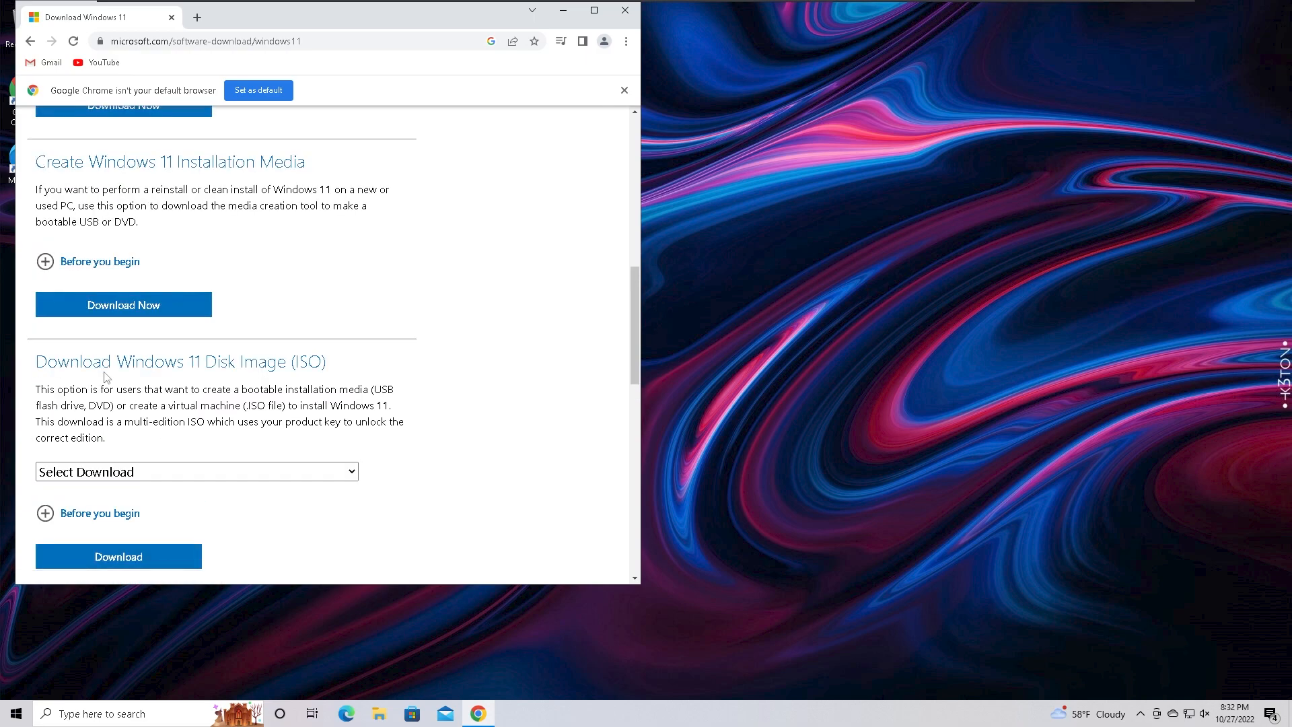
{"action": "left_click", "coordinate": [123, 304]}
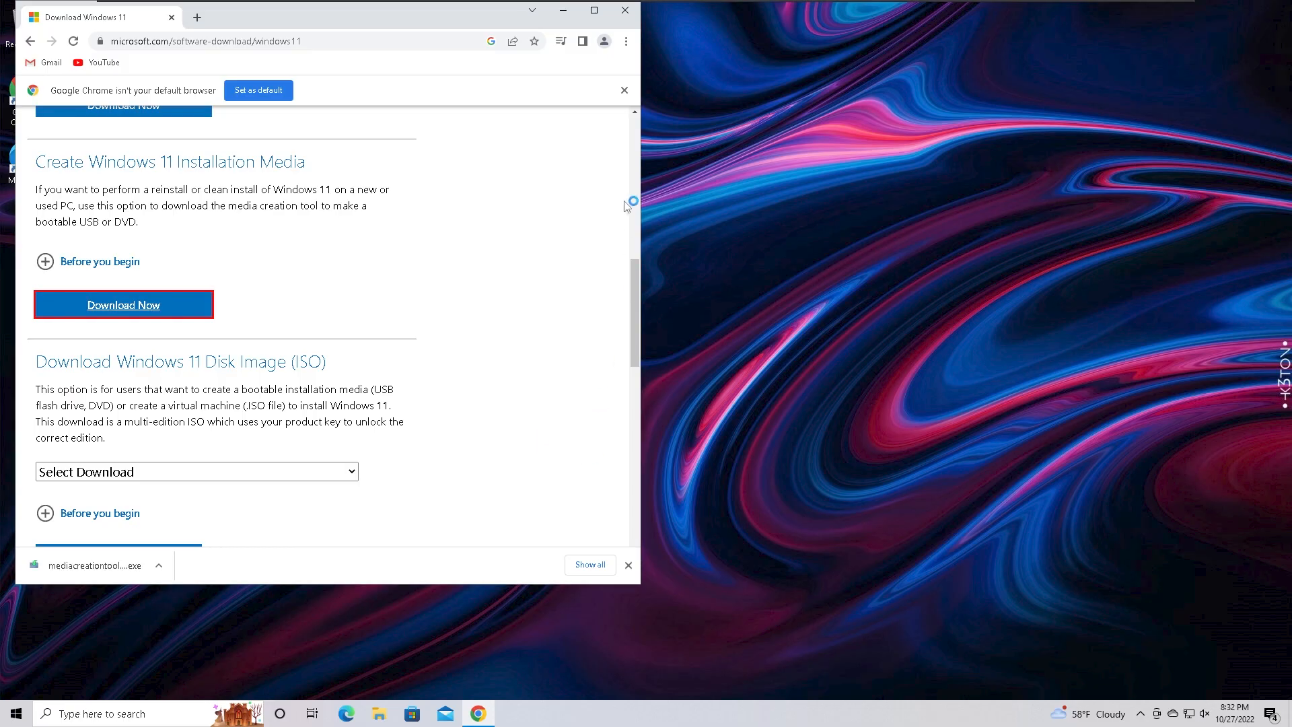
{"action": "left_click", "coordinate": [95, 564]}
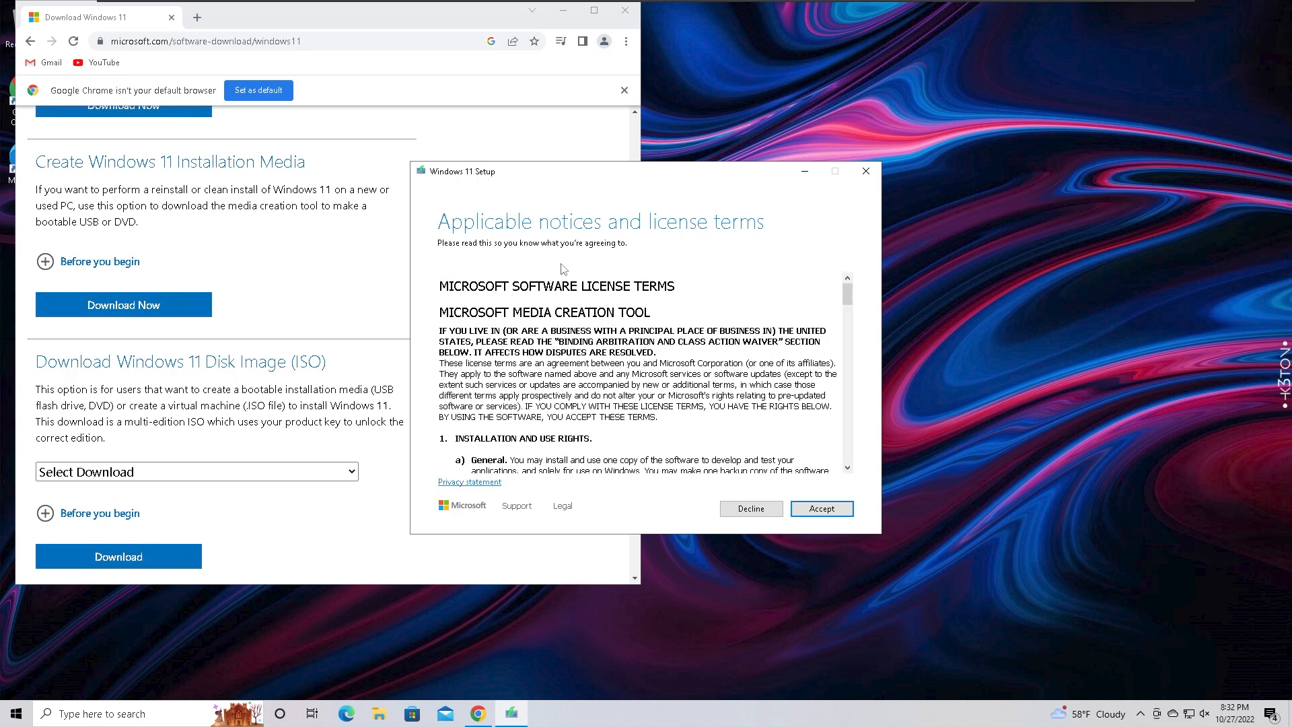
Step: Accept the license, choose USB flash drive media and D: (ESD-USB) as the target
{"action": "scroll", "scroll_direction": "down", "scroll_amount": 3}
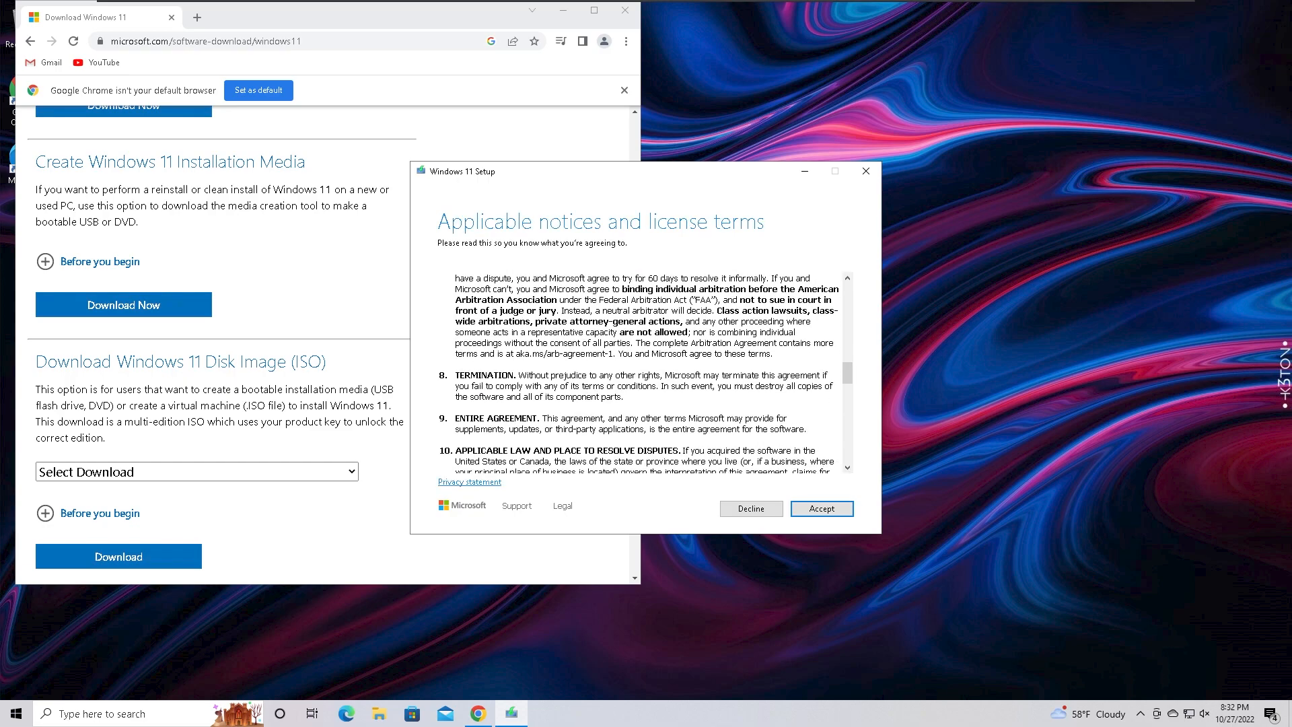
{"action": "left_click", "coordinate": [821, 507]}
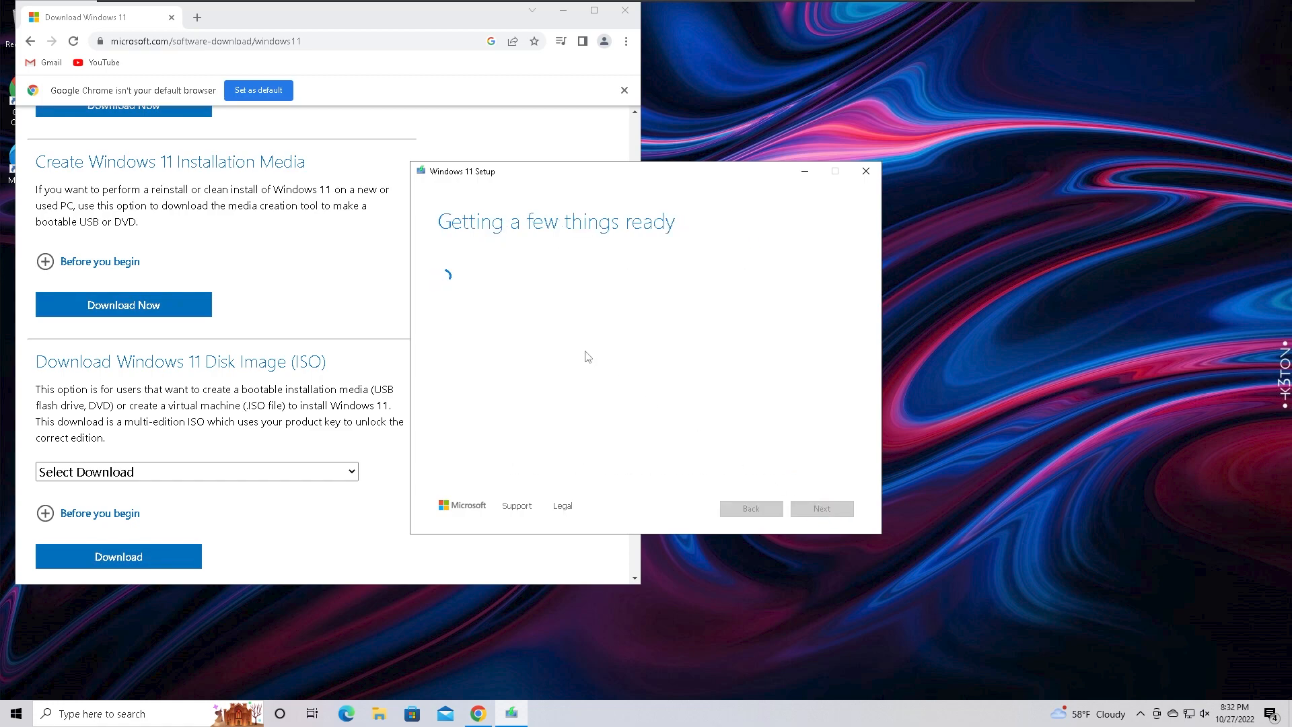
{"action": "mouse_move", "coordinate": [585, 341]}
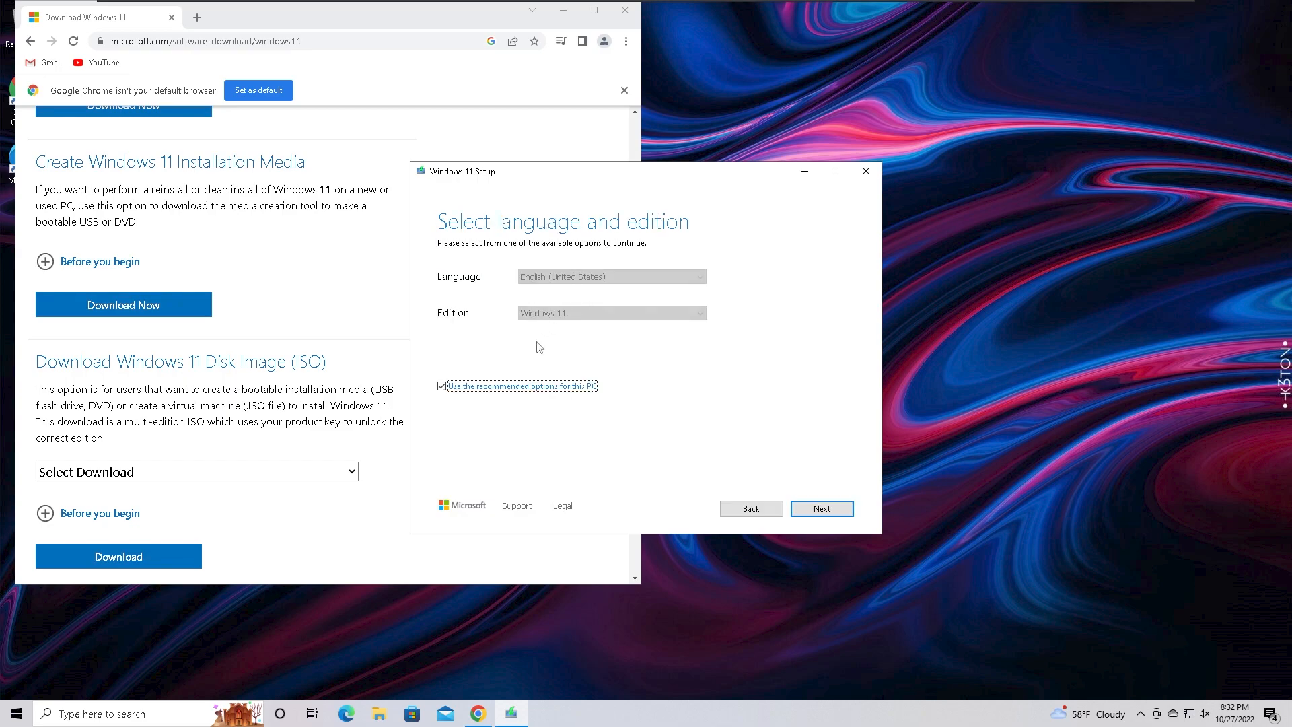
{"action": "left_click", "coordinate": [441, 386]}
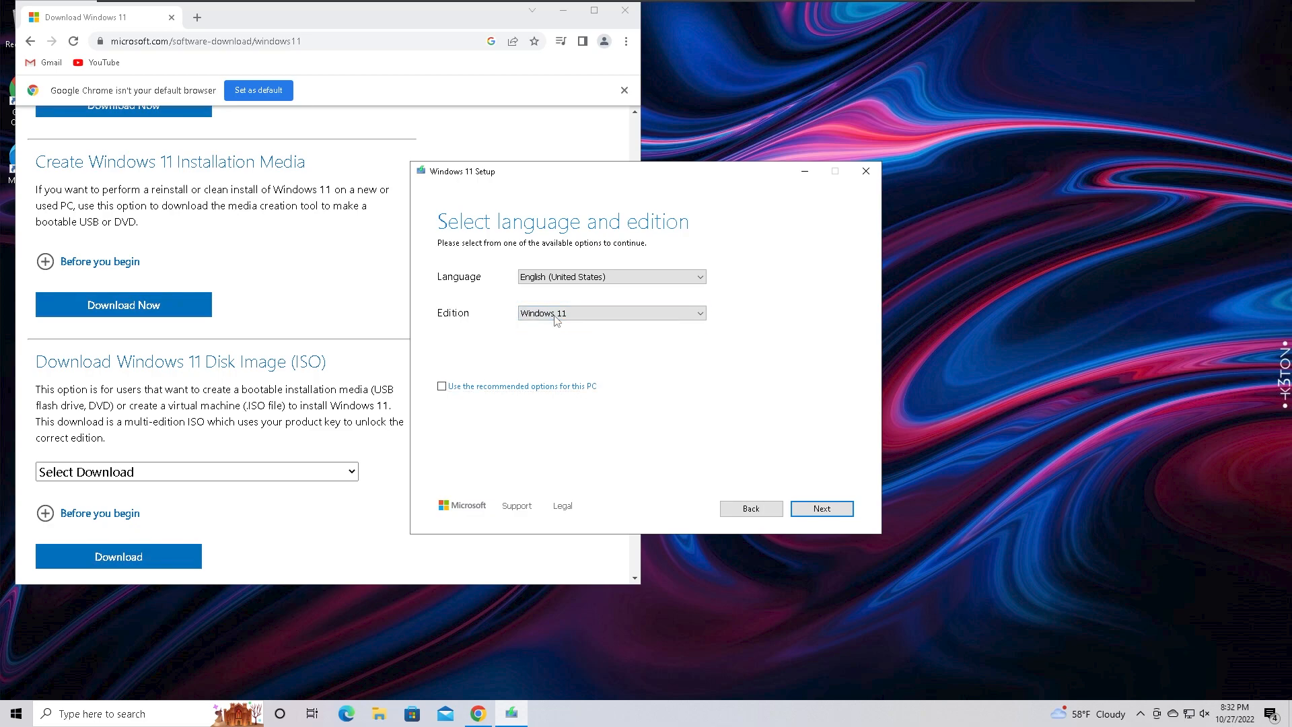
{"action": "left_click", "coordinate": [822, 507]}
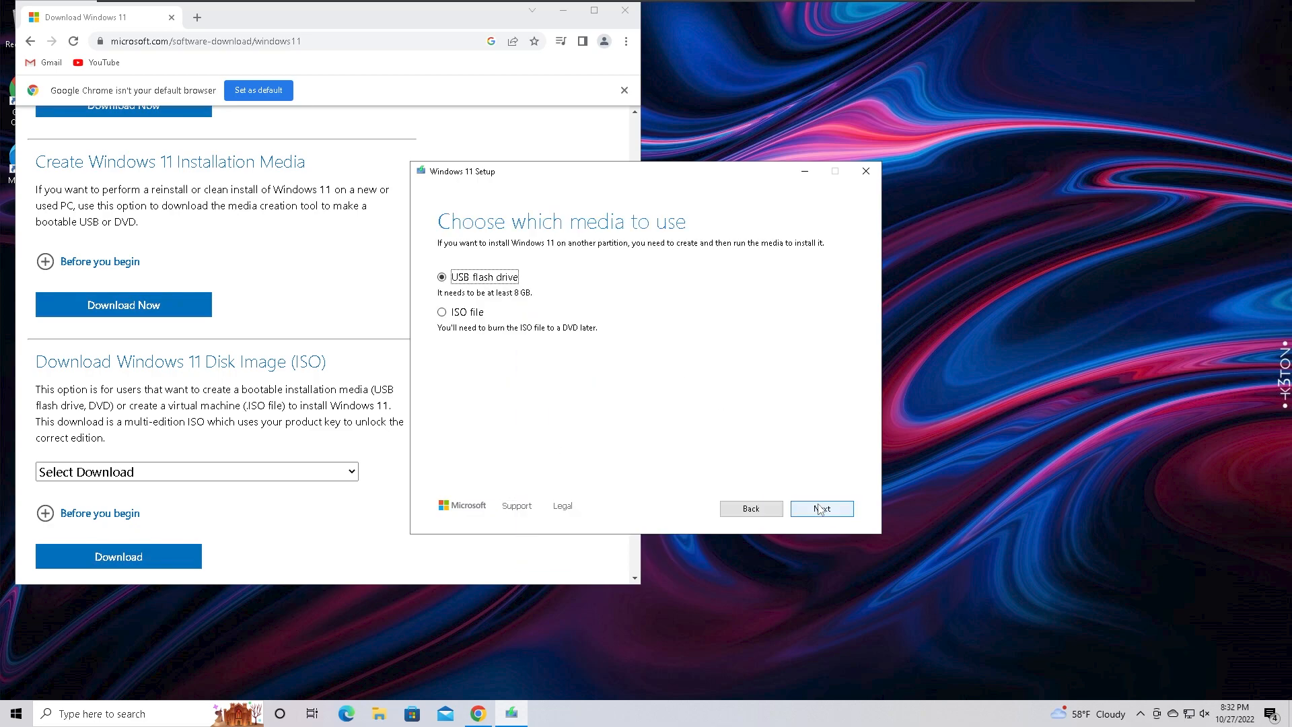
{"action": "mouse_move", "coordinate": [619, 340]}
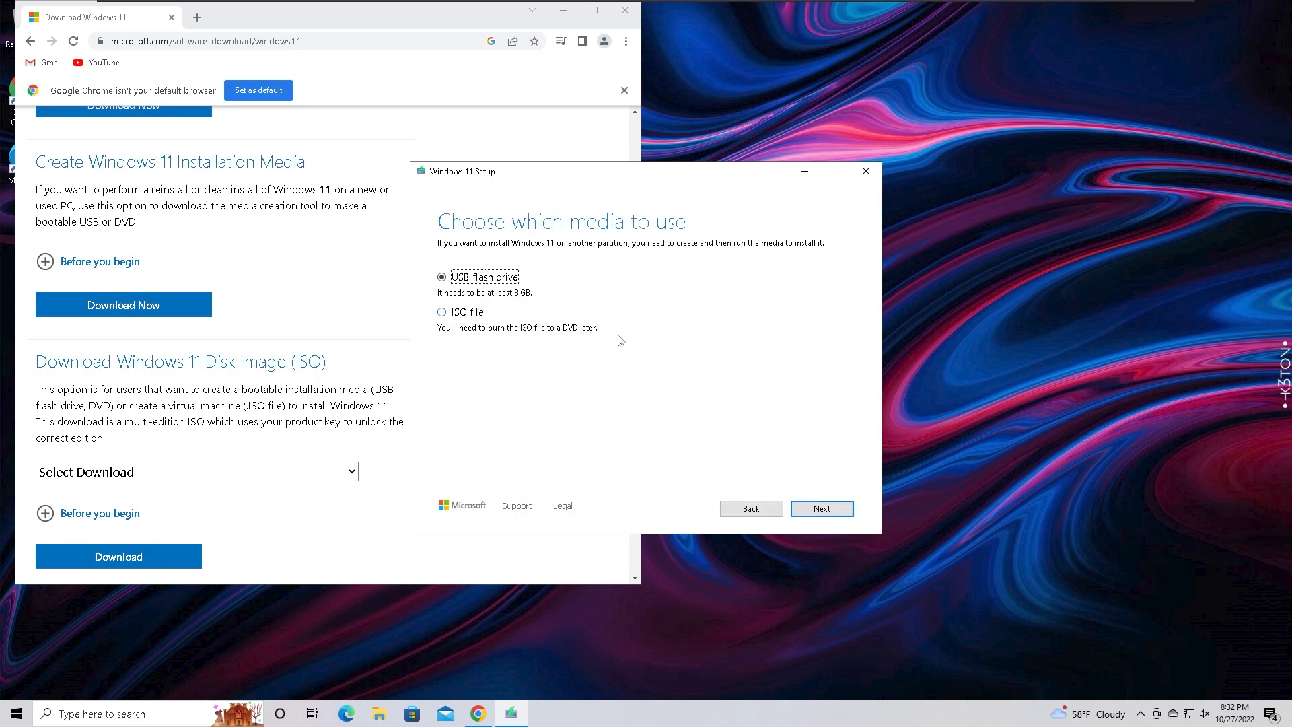
{"action": "left_click", "coordinate": [820, 509]}
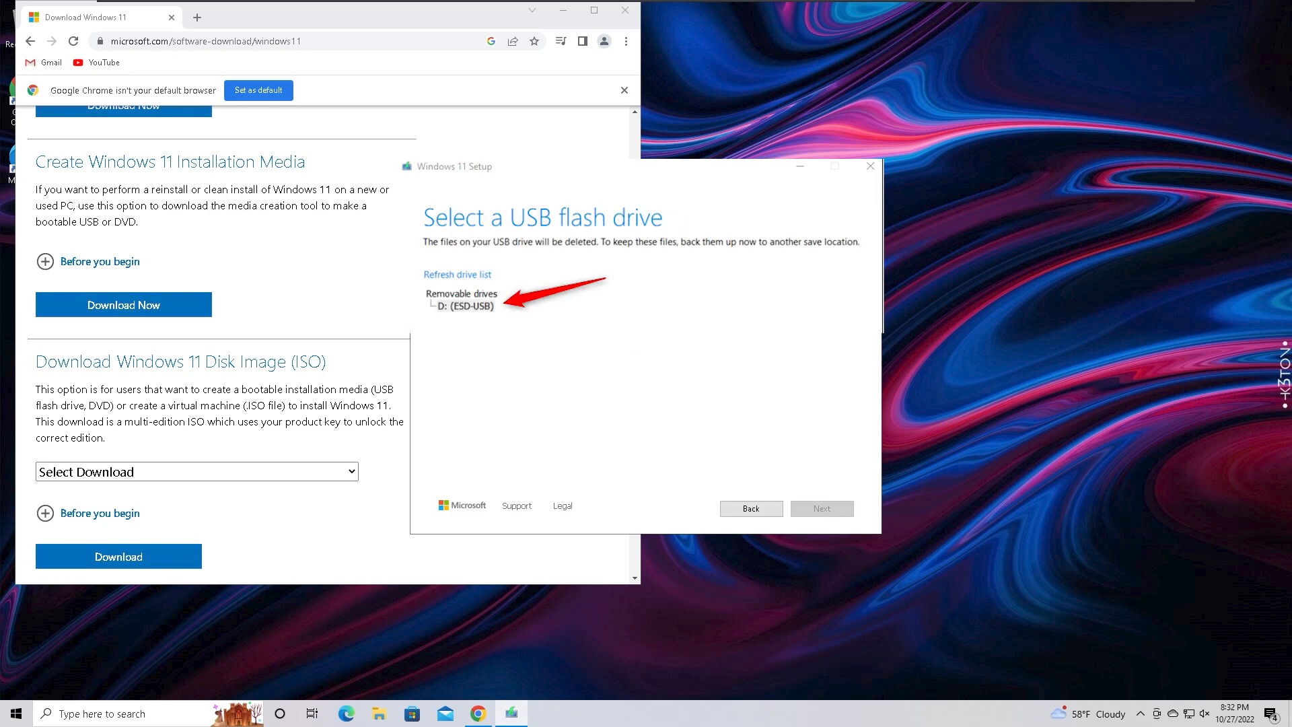
{"action": "left_click", "coordinate": [821, 507]}
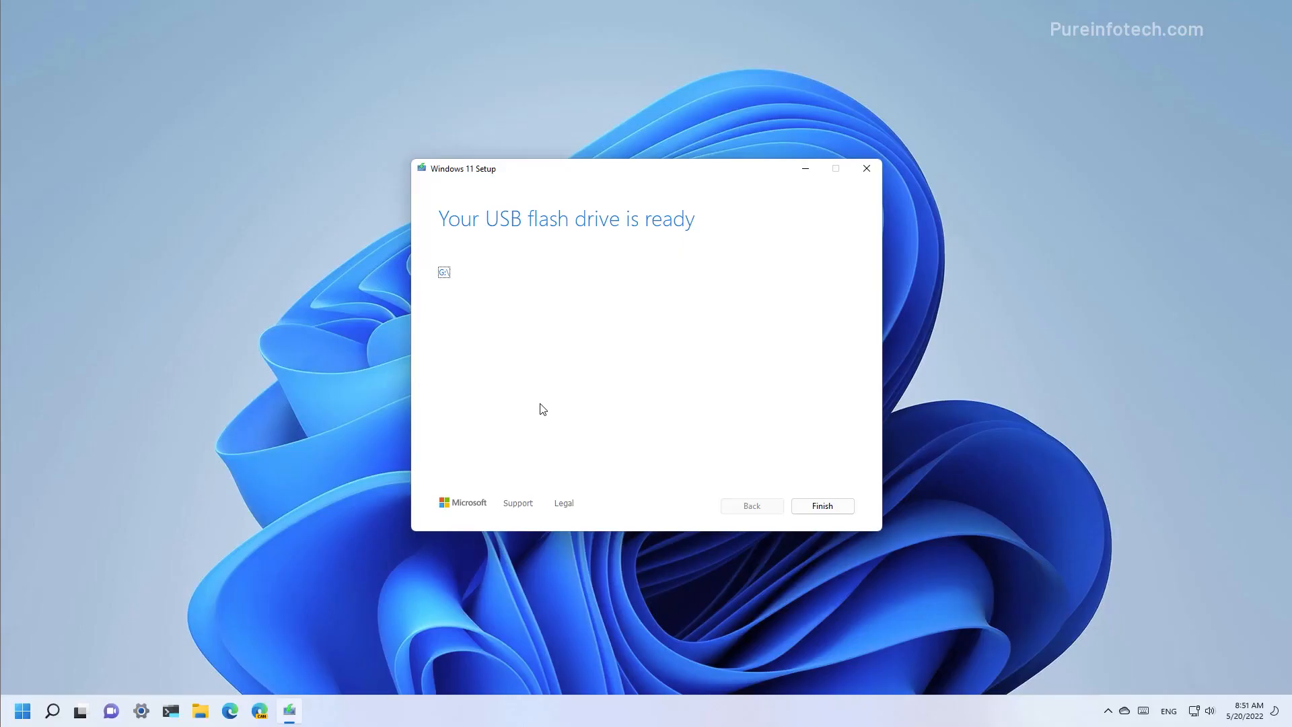
Step: Finish the Media Creation Tool and restart the PC to boot from USB
{"action": "left_click", "coordinate": [821, 506]}
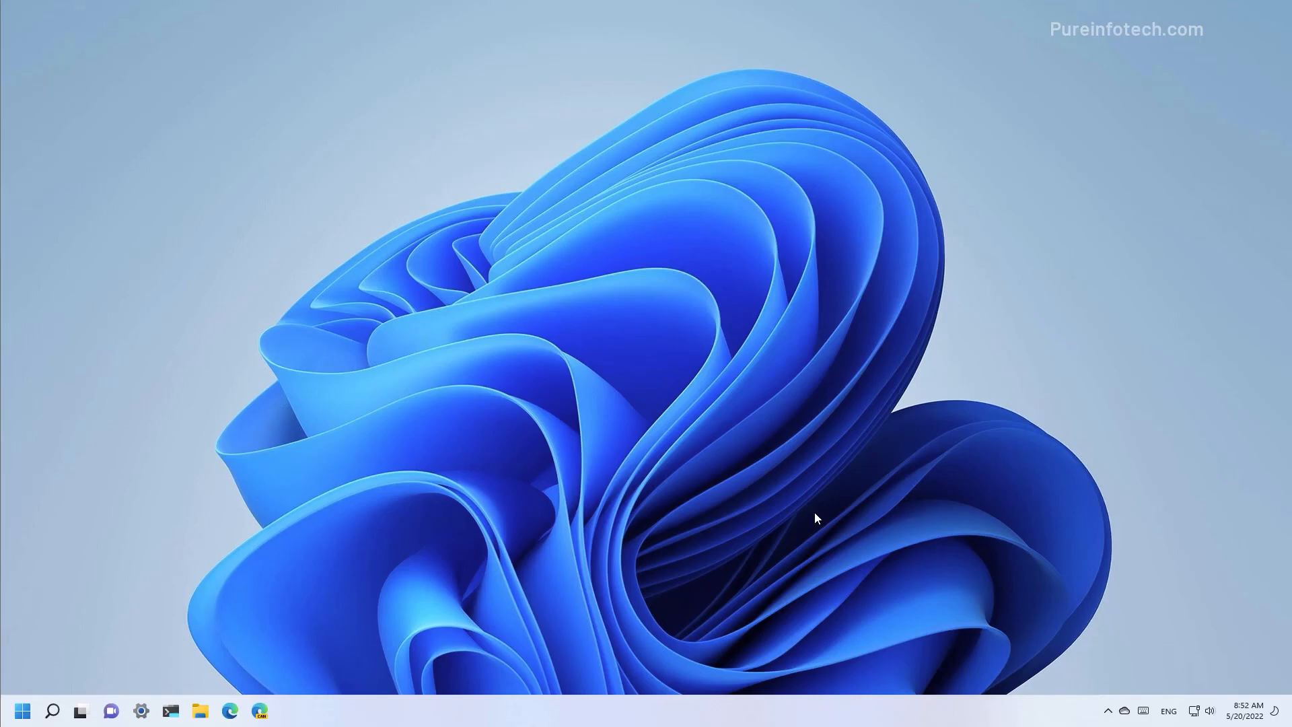
{"action": "left_click", "coordinate": [21, 709]}
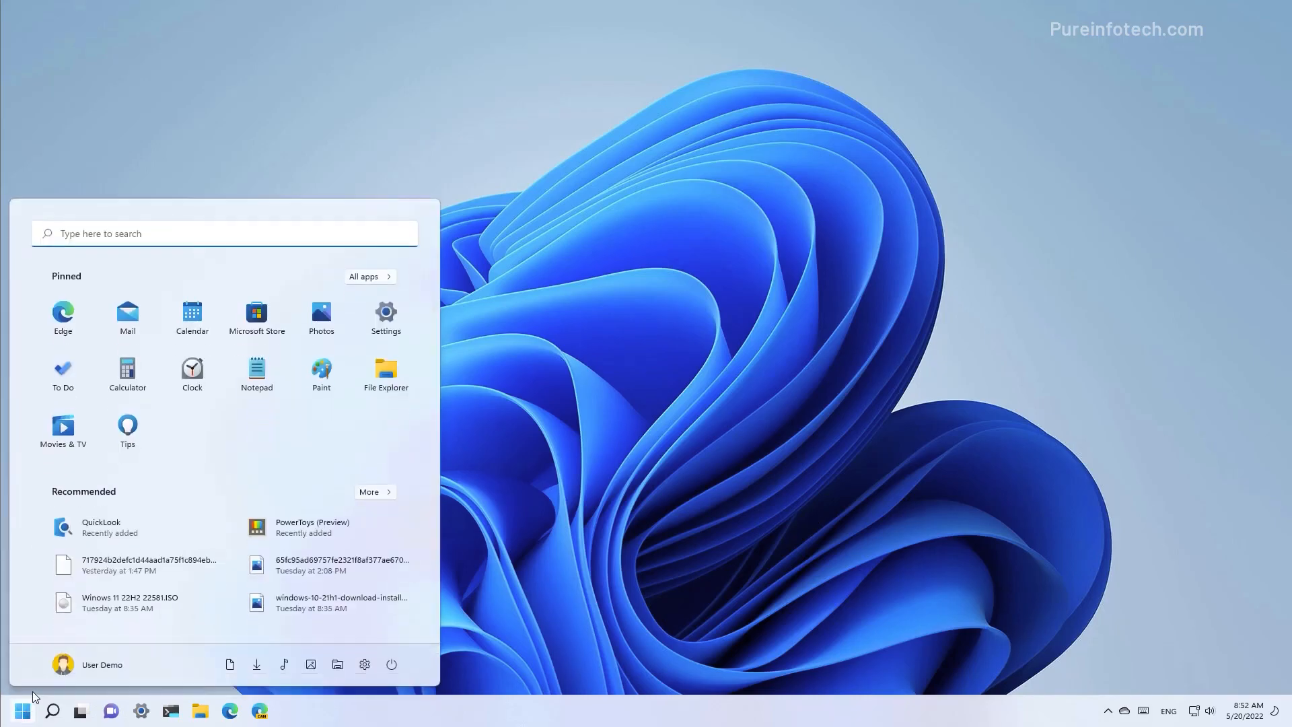
{"action": "left_click", "coordinate": [392, 664]}
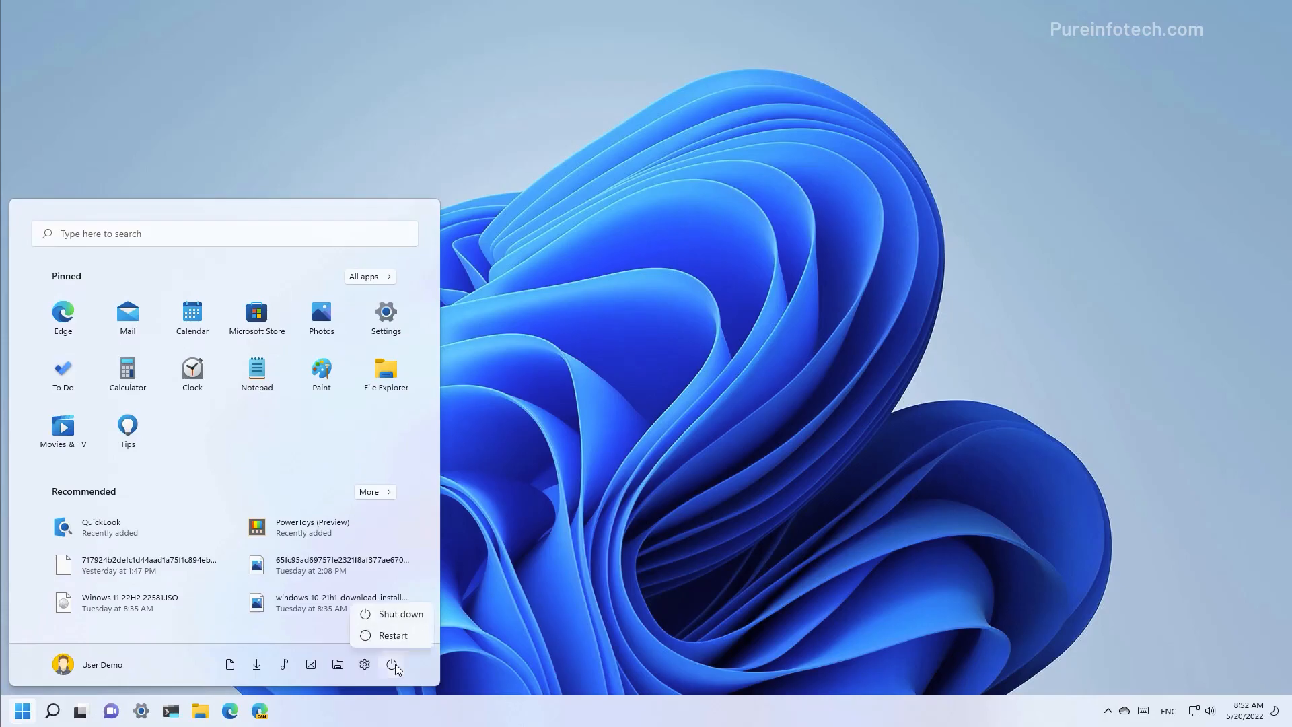
{"action": "left_click", "coordinate": [393, 634]}
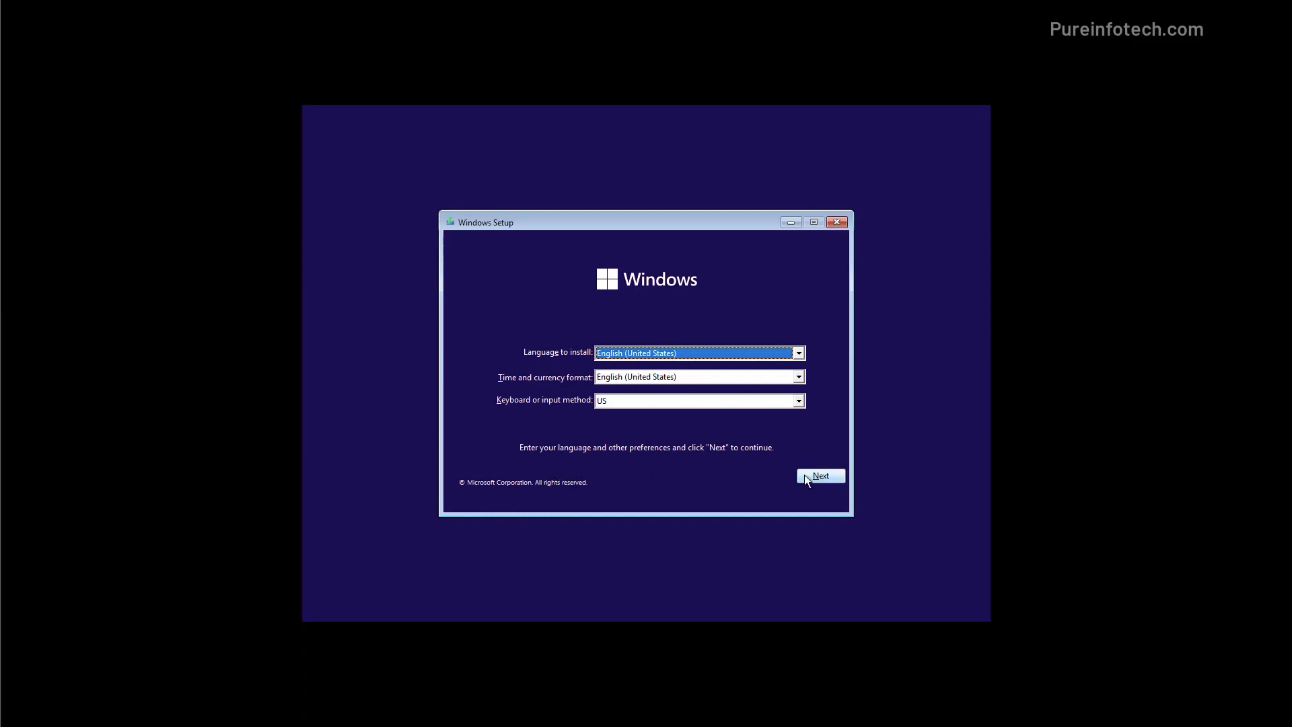
Step: Start Windows Setup with default language and choose Windows 11 Pro without a product key
{"action": "left_click", "coordinate": [819, 475]}
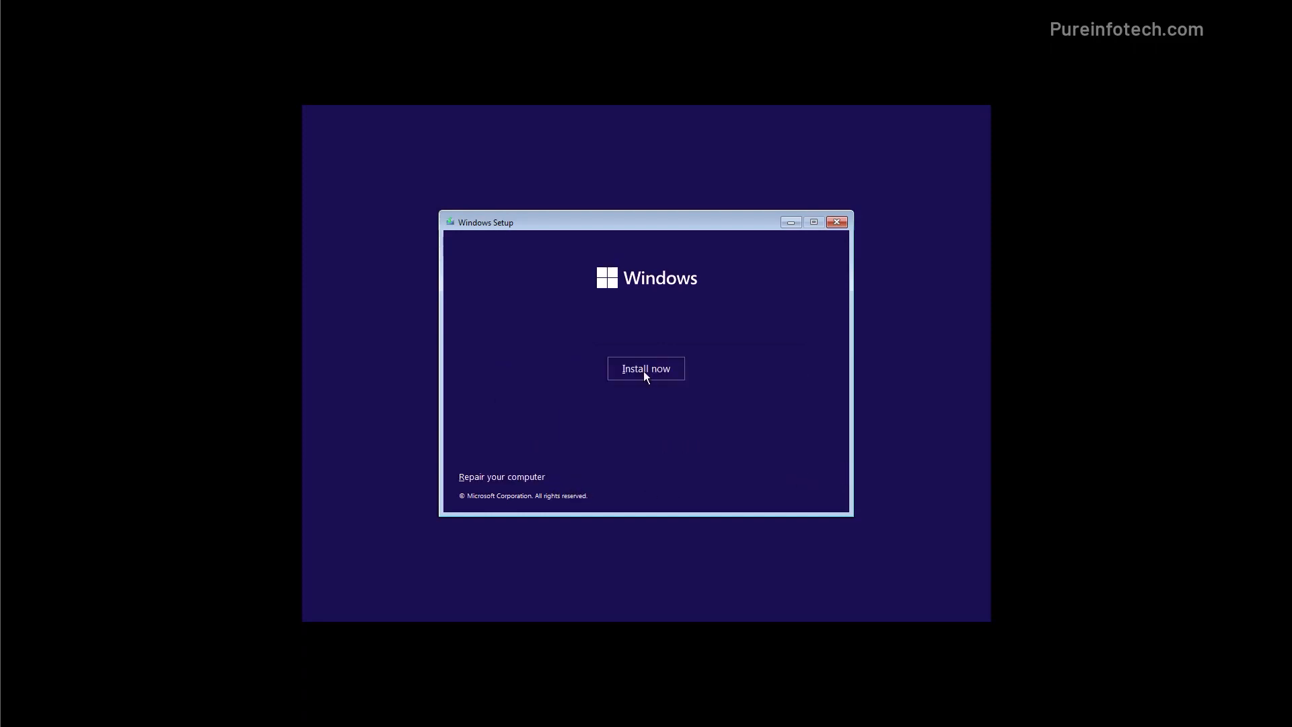
{"action": "left_click", "coordinate": [646, 368]}
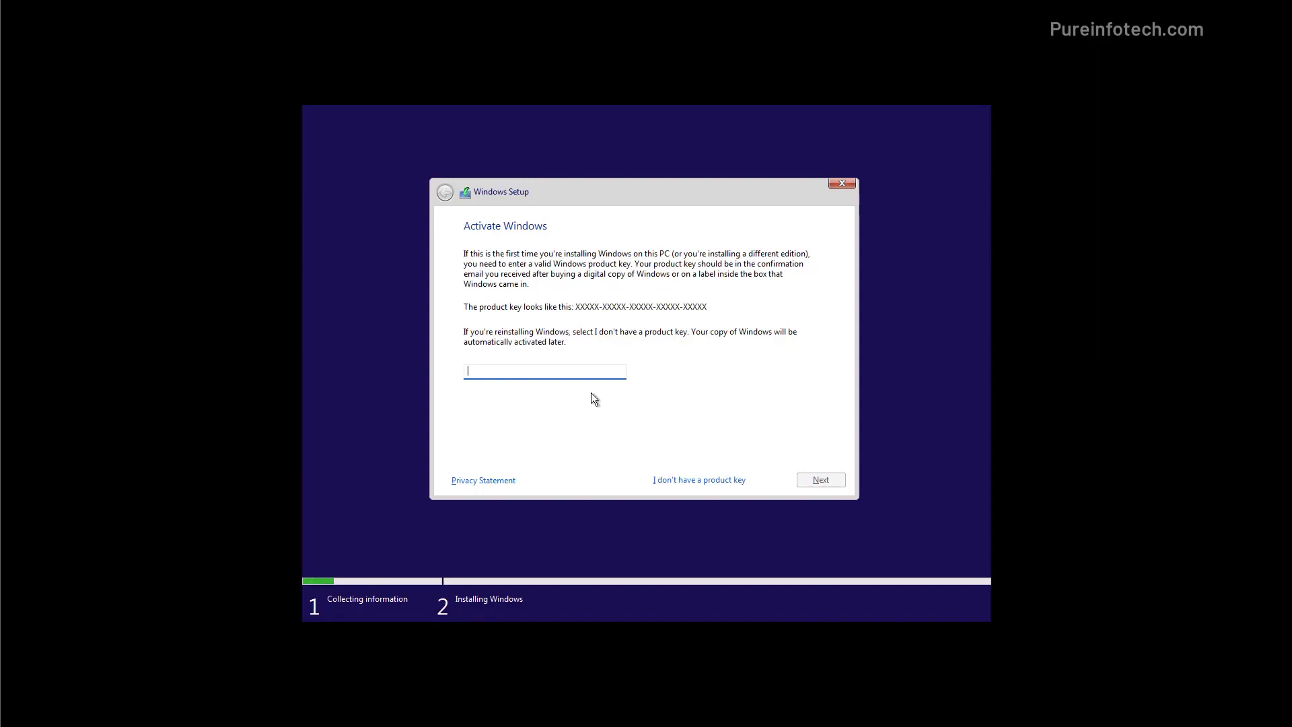
{"action": "mouse_move", "coordinate": [654, 411]}
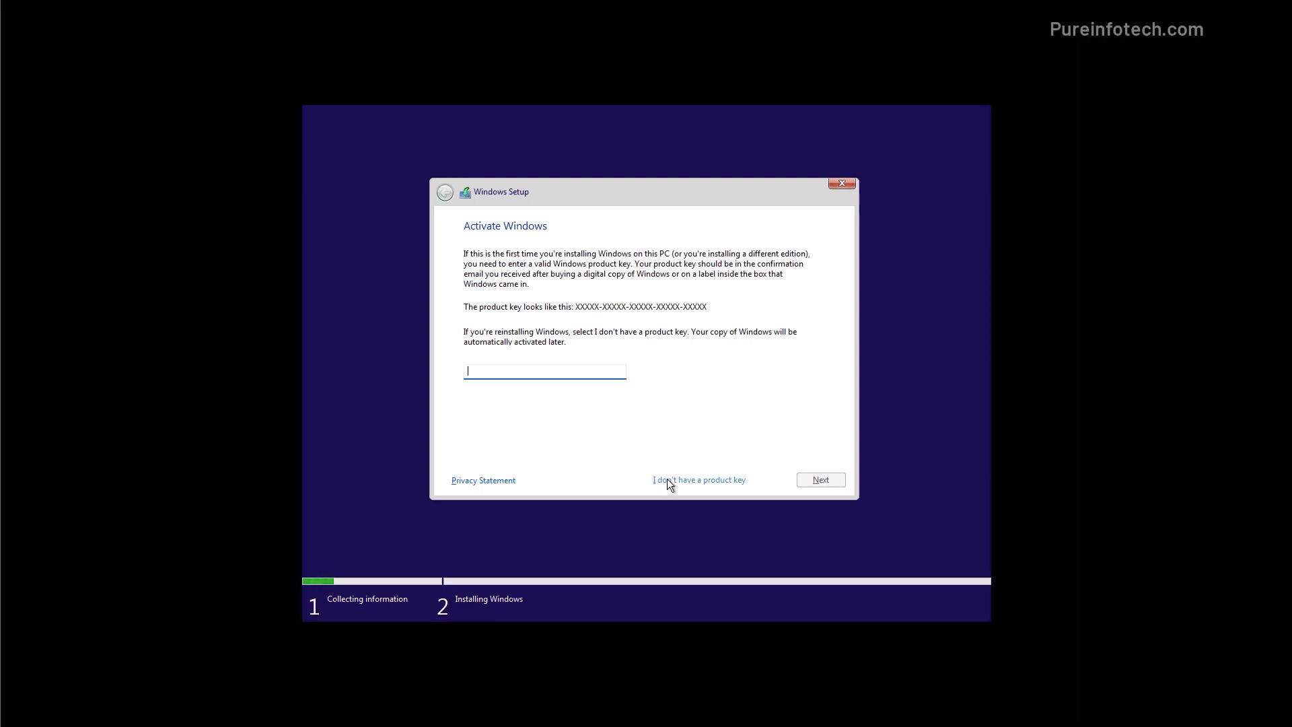
{"action": "left_click", "coordinate": [698, 479]}
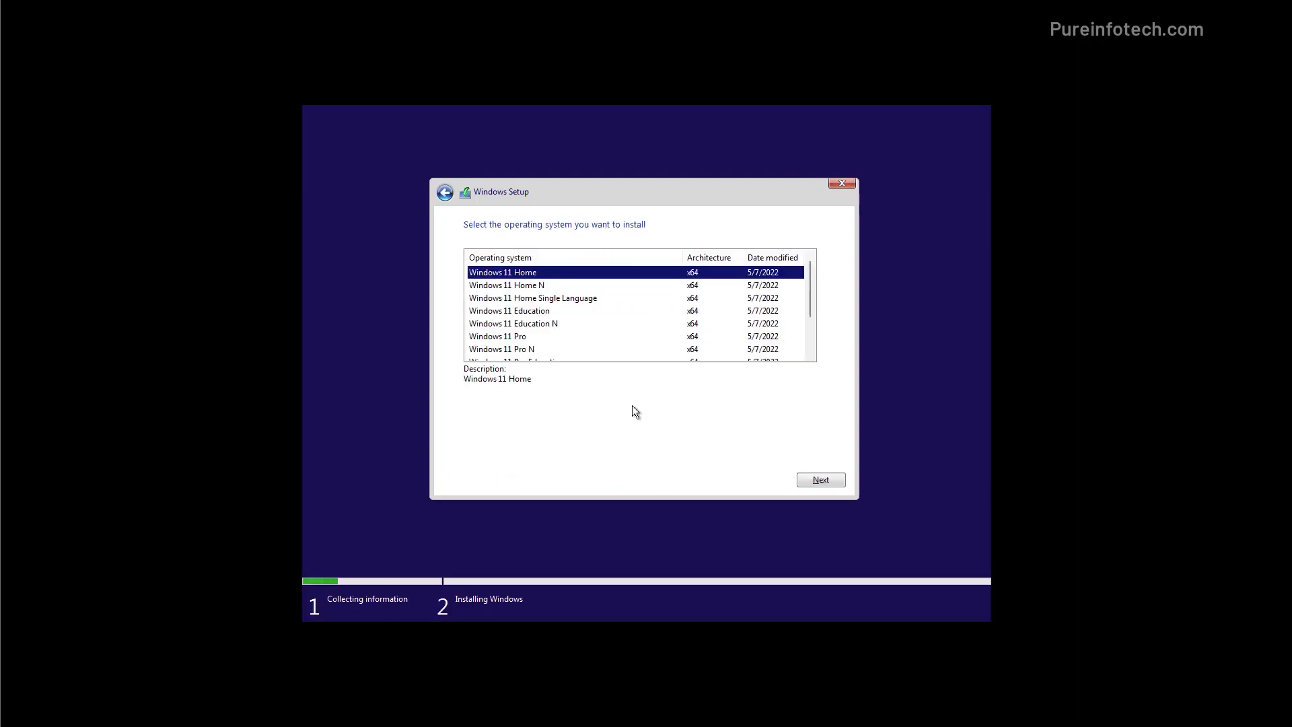
{"action": "left_click", "coordinate": [497, 336]}
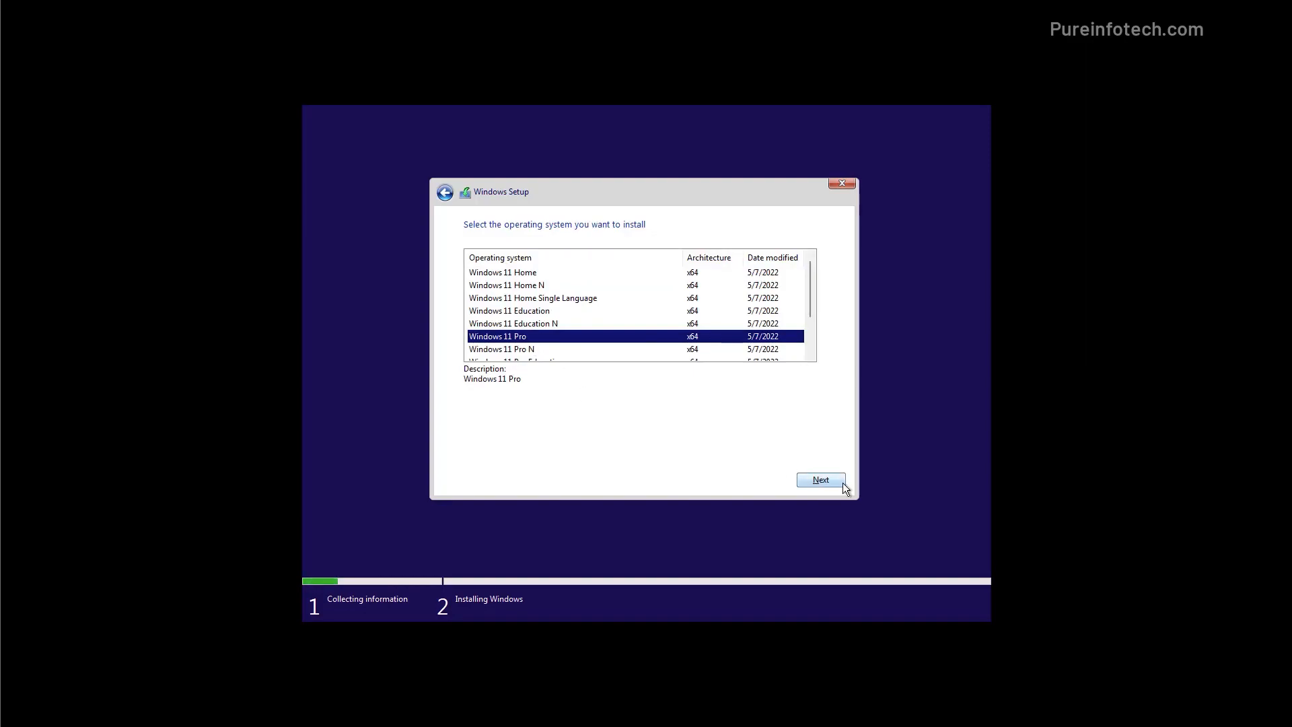
{"action": "left_click", "coordinate": [819, 480]}
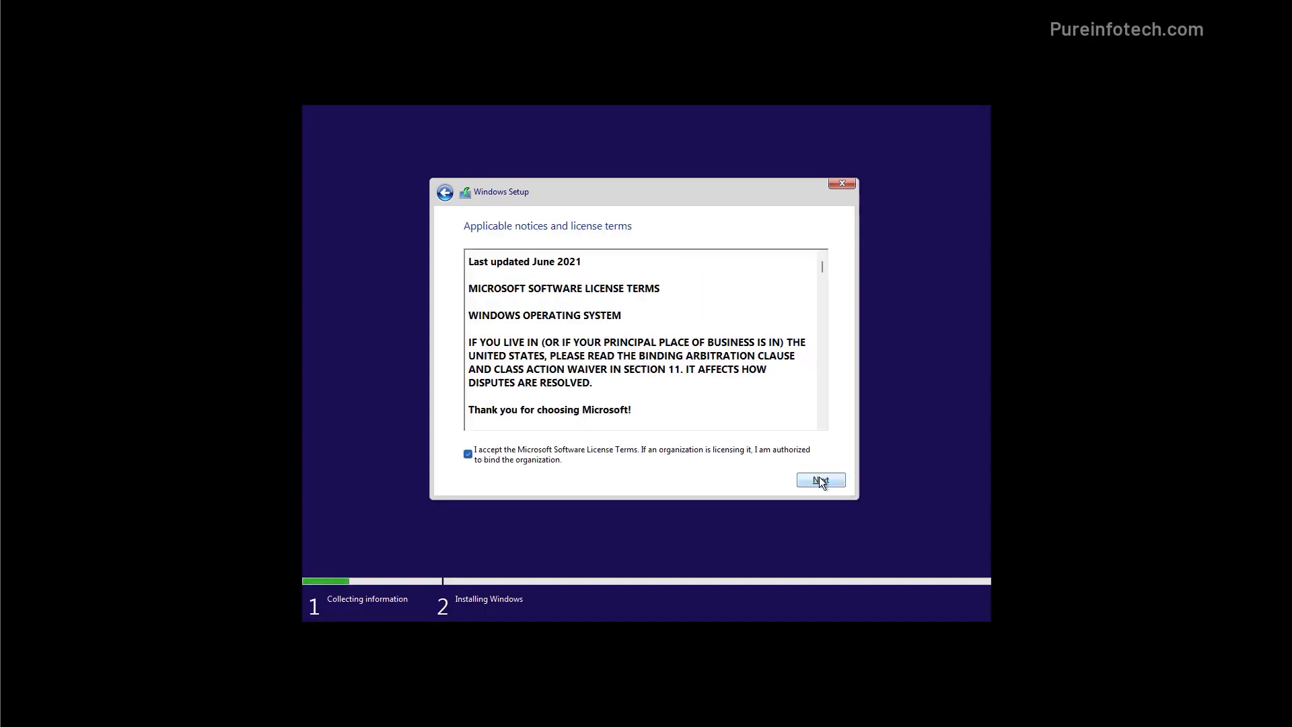
Step: Accept license terms, custom-install onto Drive 1 Partition 2, and check the new desktop
{"action": "left_click", "coordinate": [819, 481]}
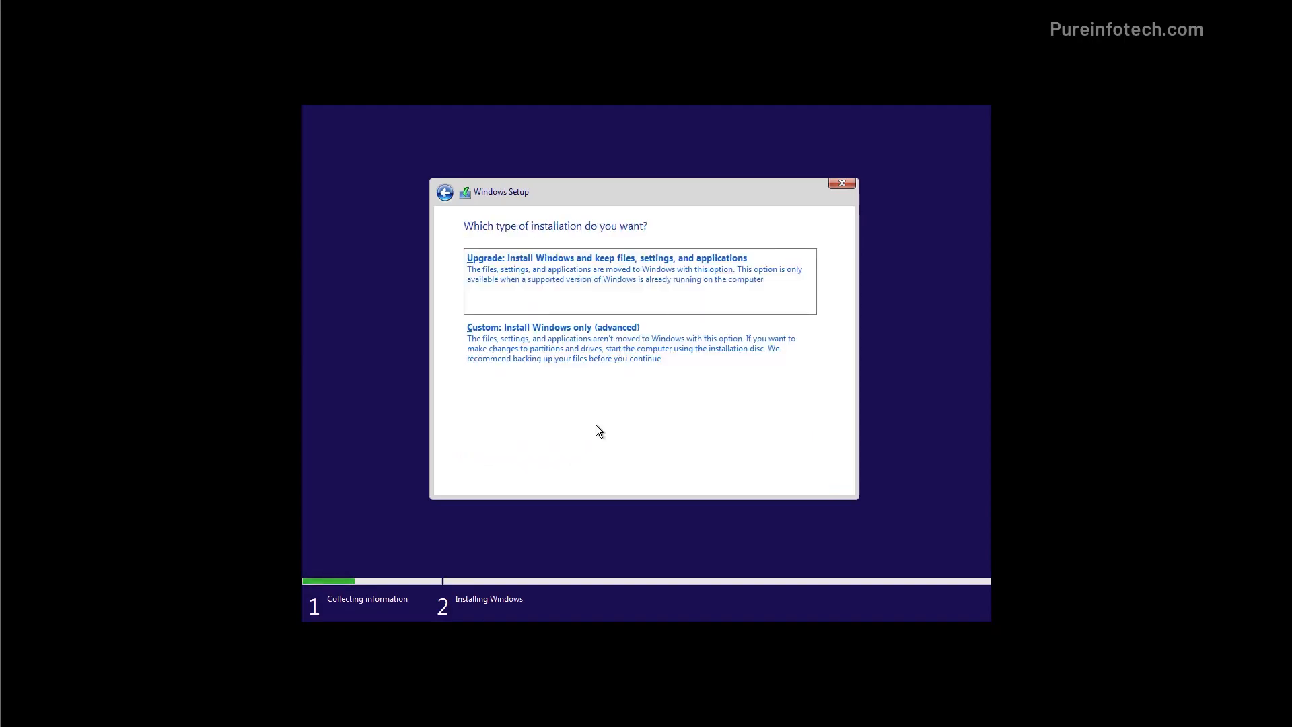
{"action": "left_click", "coordinate": [565, 370]}
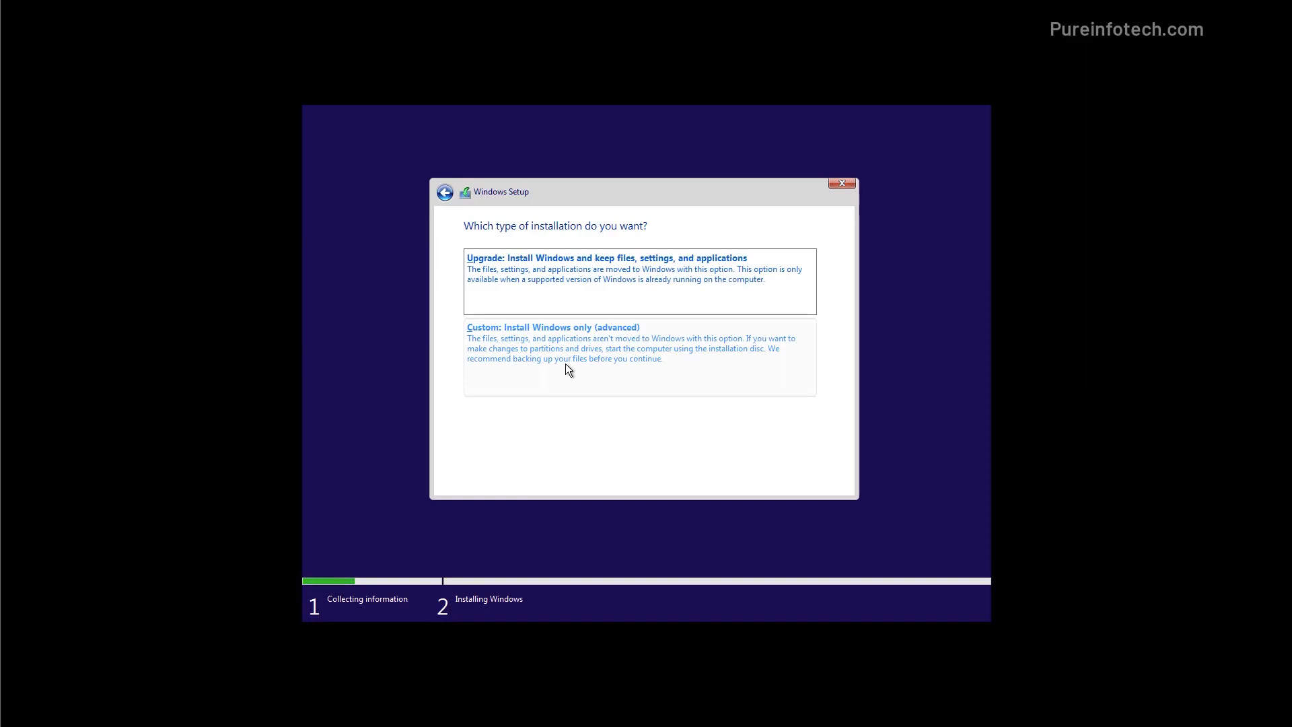
{"action": "left_click", "coordinate": [552, 327]}
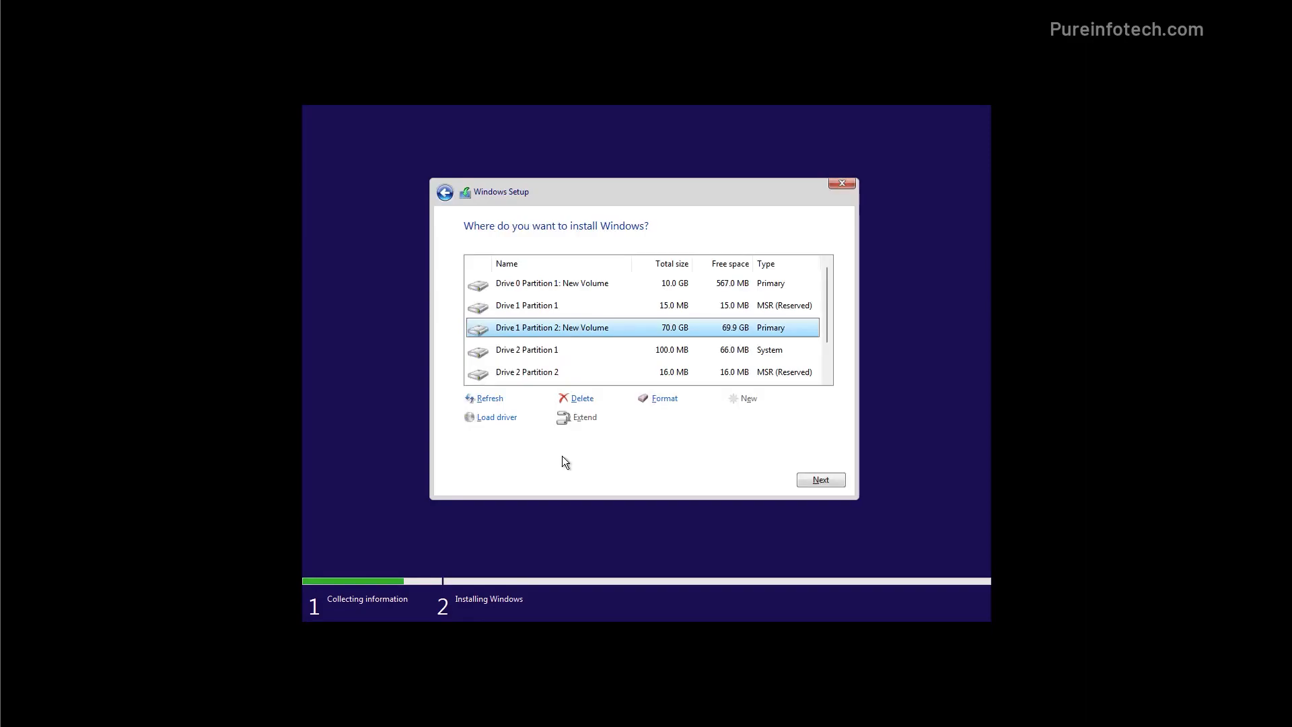
{"action": "left_click", "coordinate": [819, 479]}
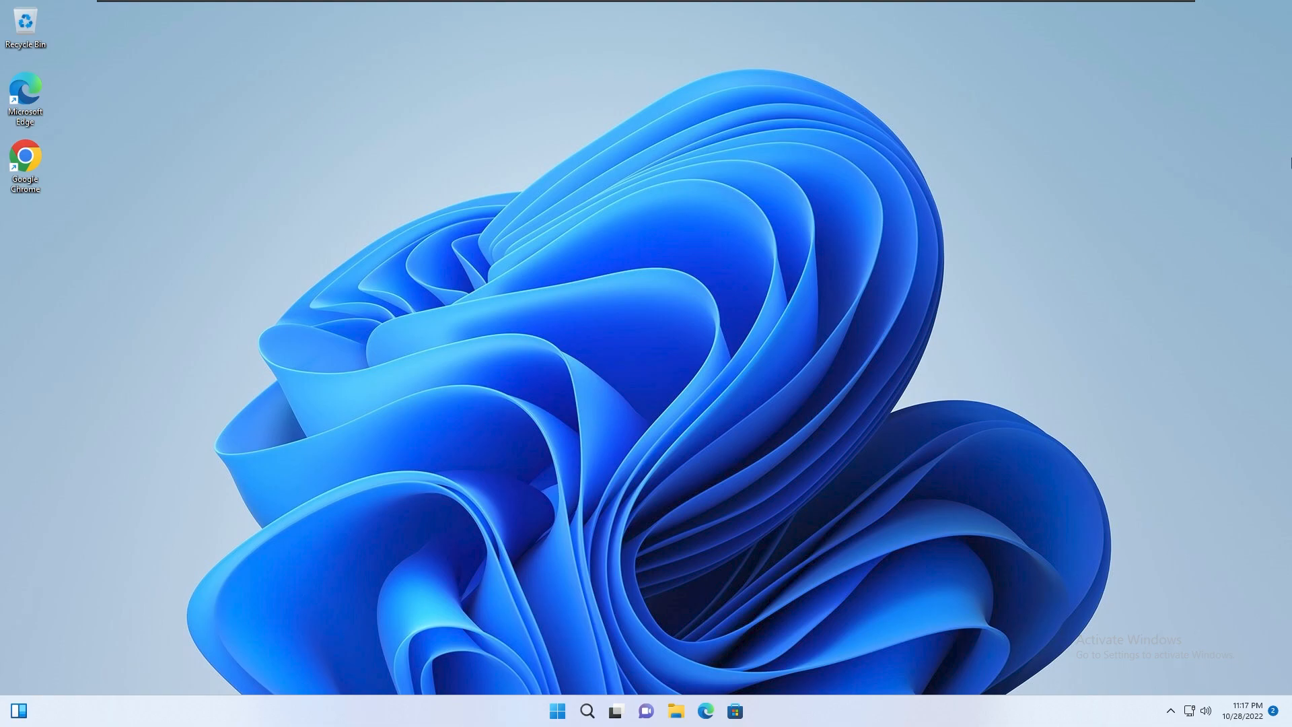
{"action": "left_click", "coordinate": [557, 711]}
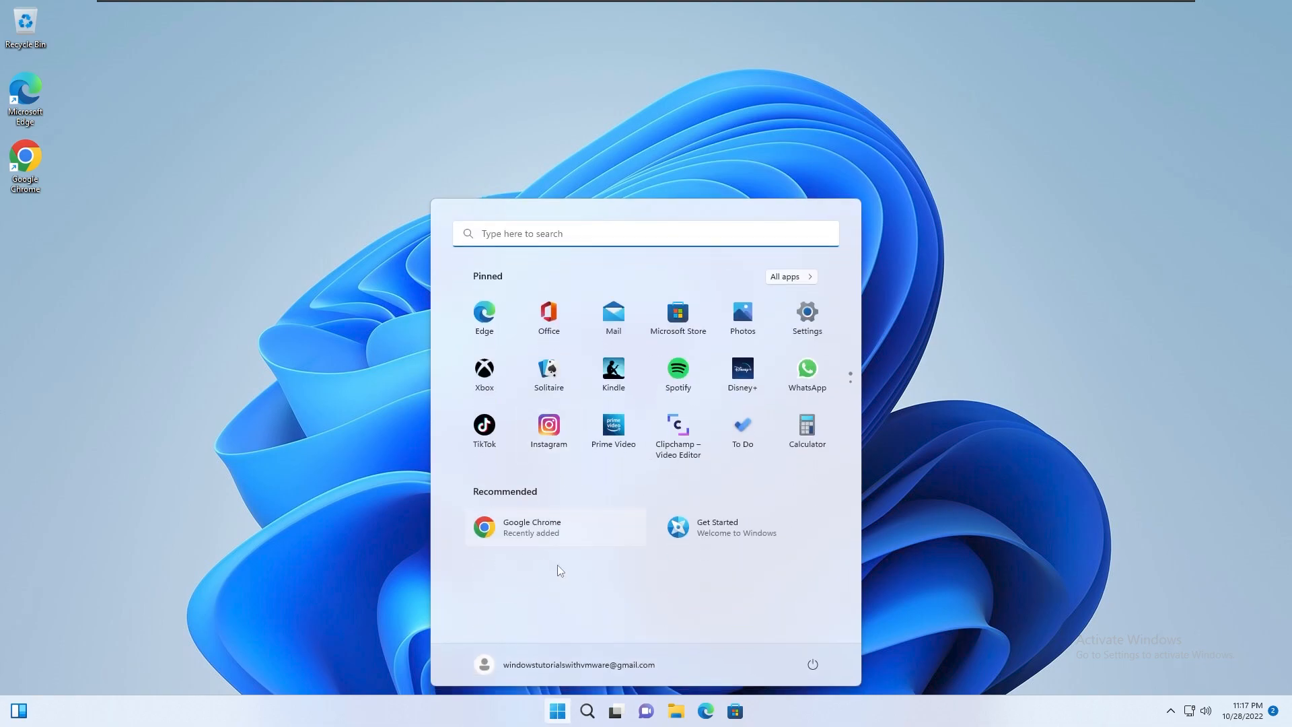
{"action": "left_click", "coordinate": [557, 710]}
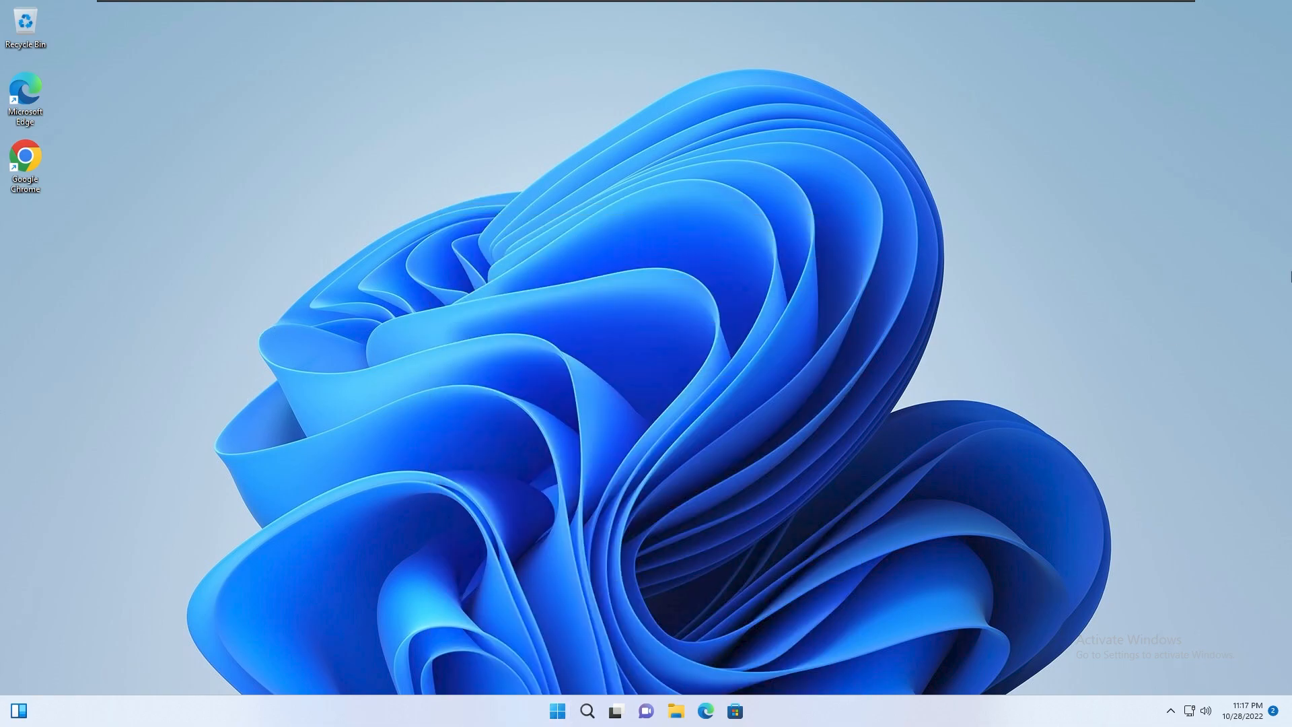